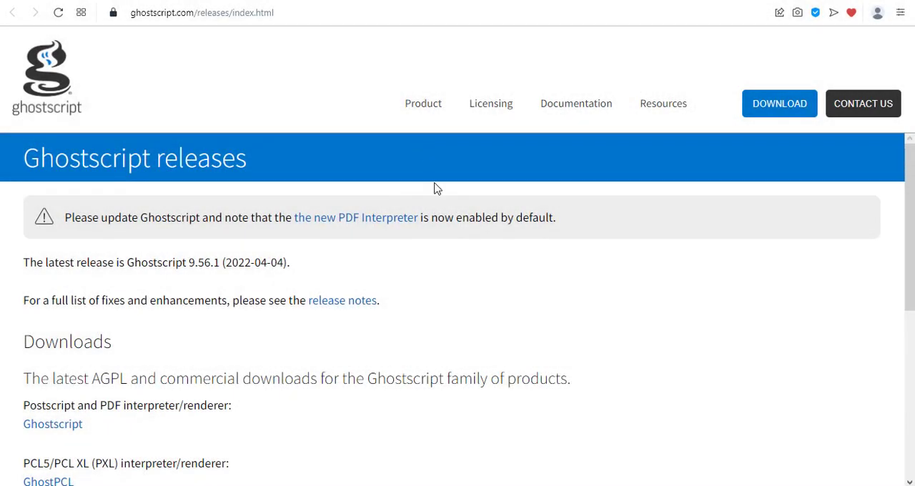
Download Ghostscript AGPL Release for Windows (64 bit) from the Ghostscript downloads page
{"action": "scroll", "scroll_direction": "down", "scroll_amount": 3}
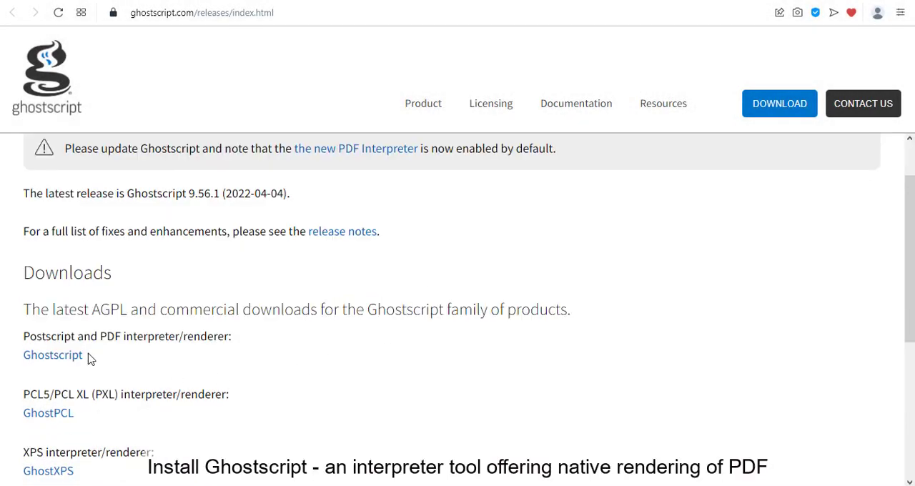
{"action": "left_click", "coordinate": [53, 355]}
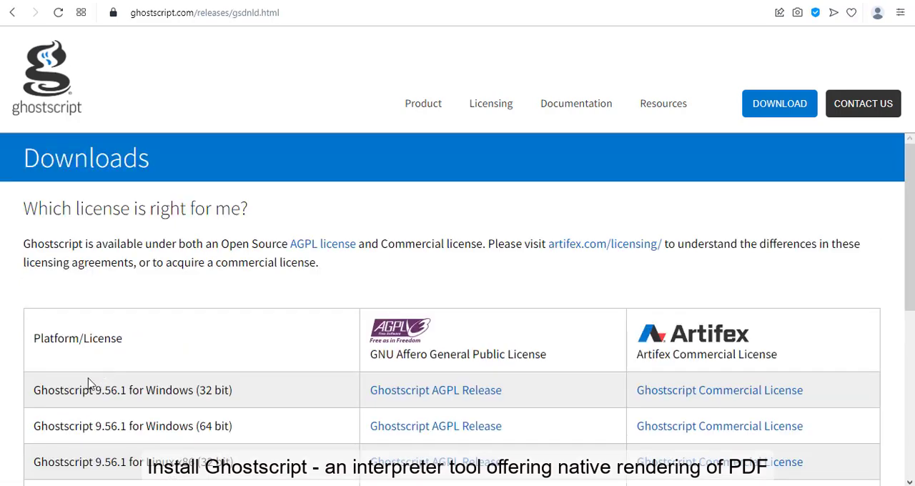
{"action": "scroll", "scroll_direction": "down", "scroll_amount": 3}
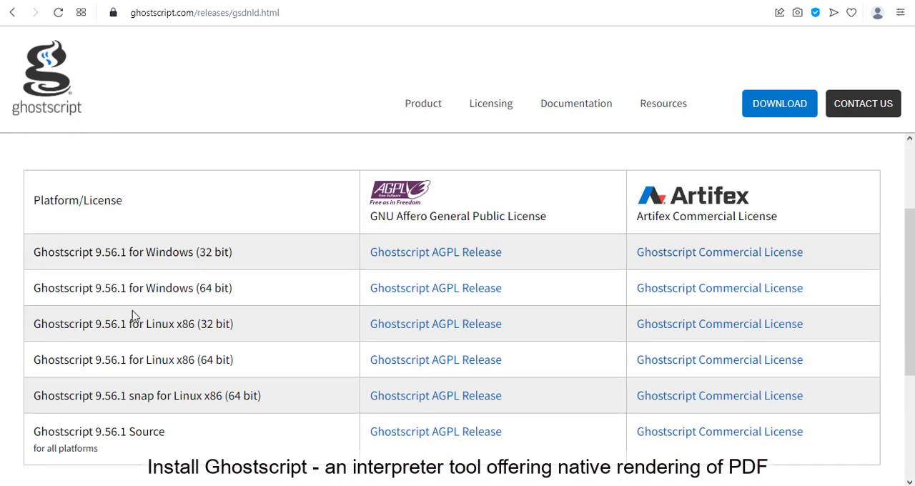
{"action": "left_click", "coordinate": [435, 288]}
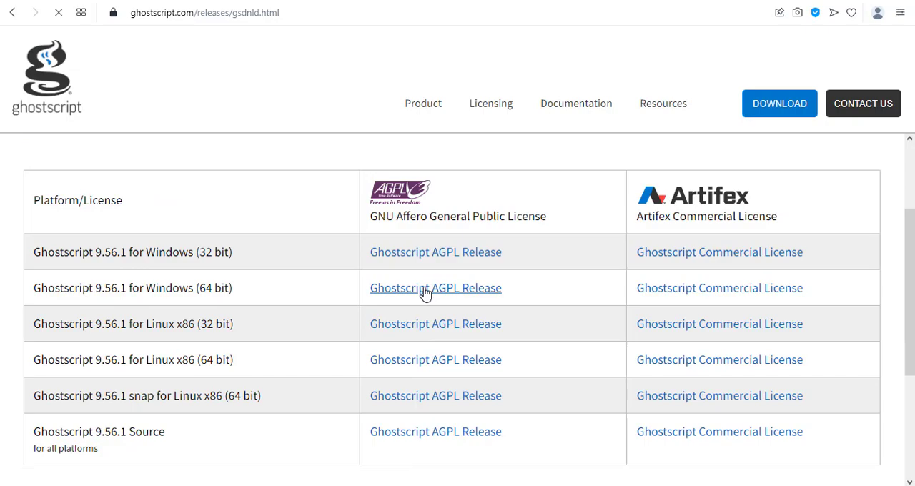
Run the gs9561w64 installer and install into the default C:\Program Files\gs\gs9.56.1 folder
{"action": "left_click", "coordinate": [435, 288]}
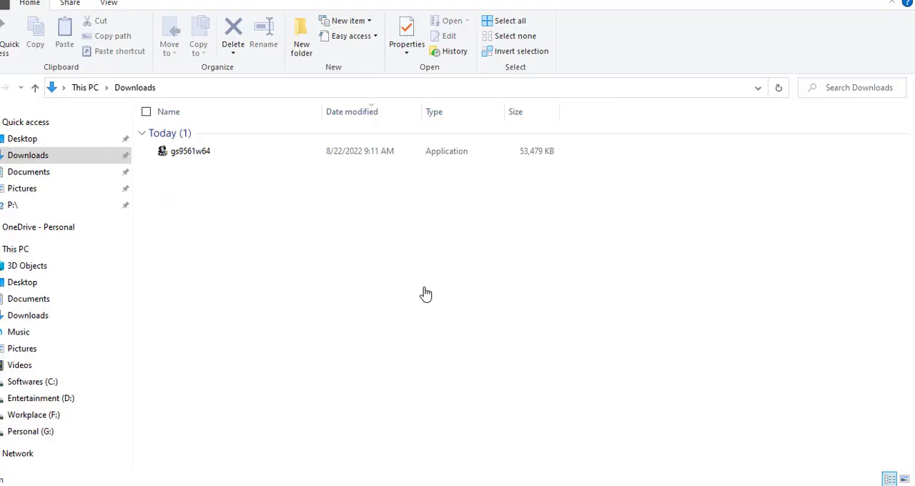
{"action": "left_click", "coordinate": [190, 151]}
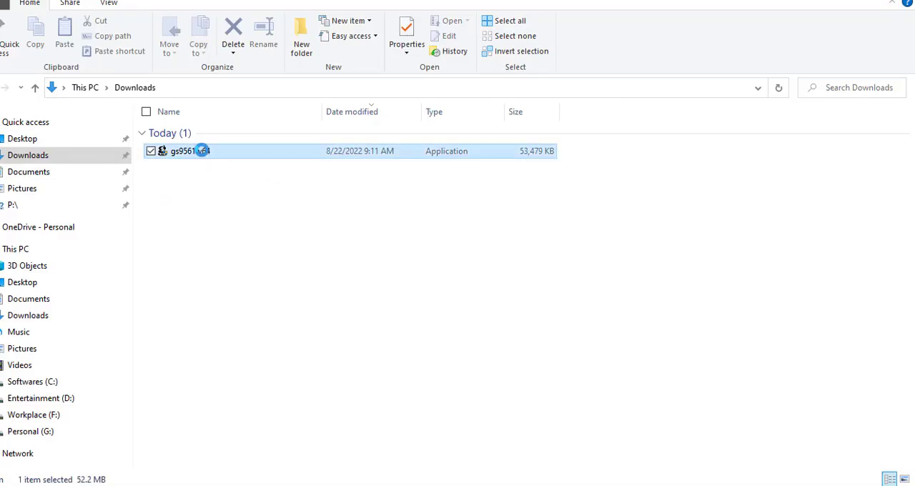
{"action": "double_click", "coordinate": [183, 151]}
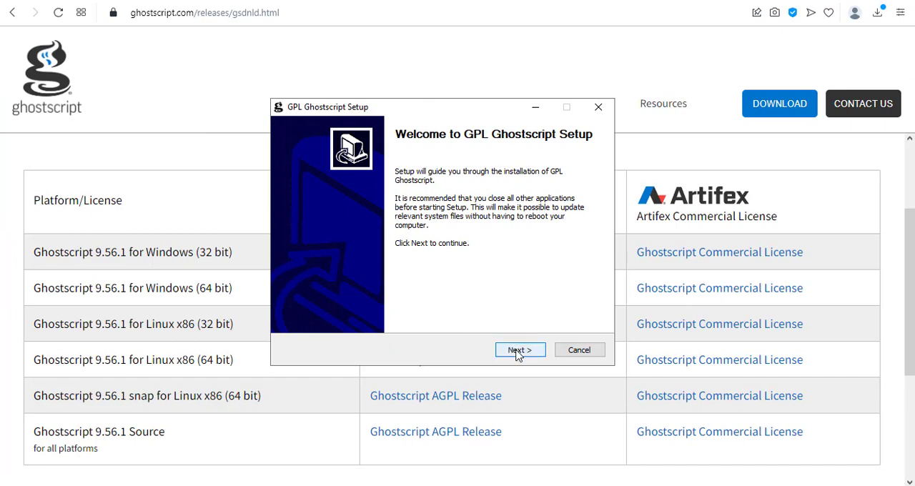
{"action": "left_click", "coordinate": [520, 349]}
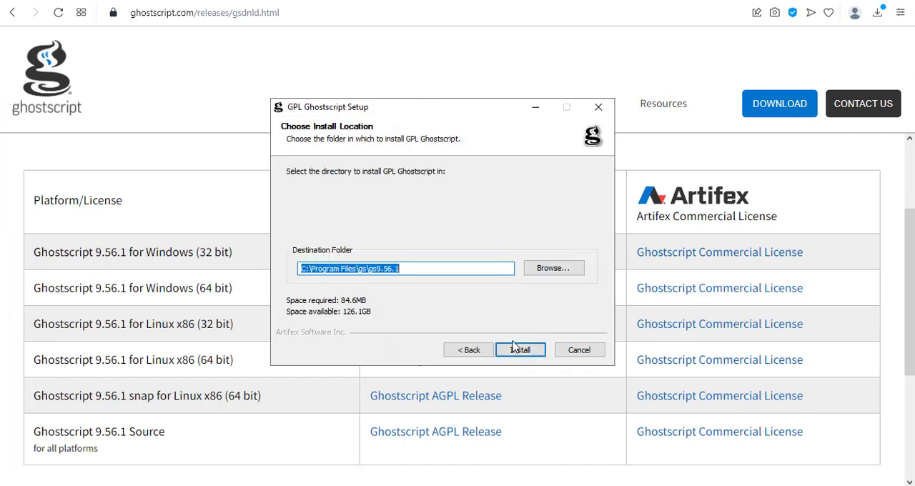
{"action": "left_click", "coordinate": [520, 350]}
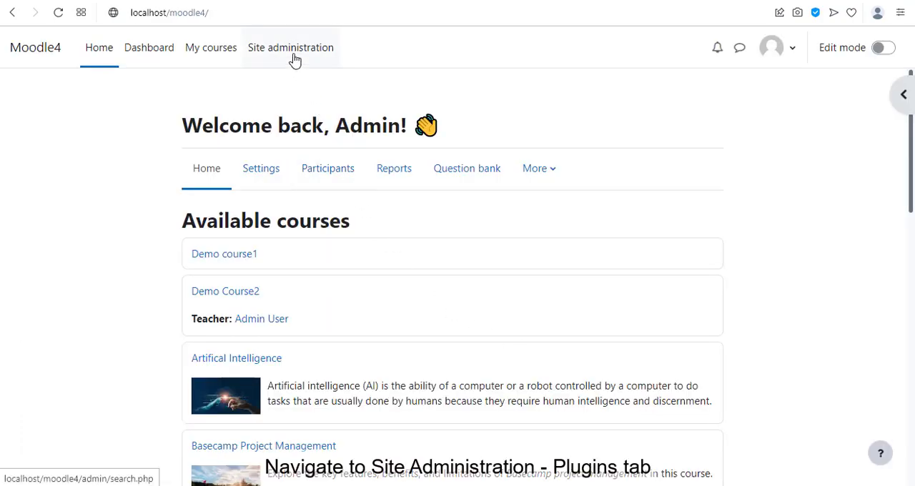
Open the Annotate PDF settings under Site administration > Plugins, then follow the System paths link
{"action": "left_click", "coordinate": [291, 48]}
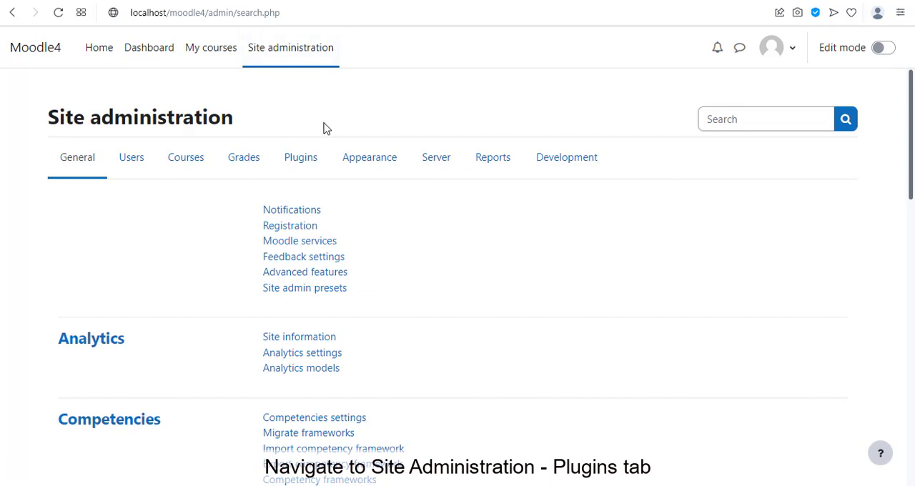
{"action": "left_click", "coordinate": [300, 156]}
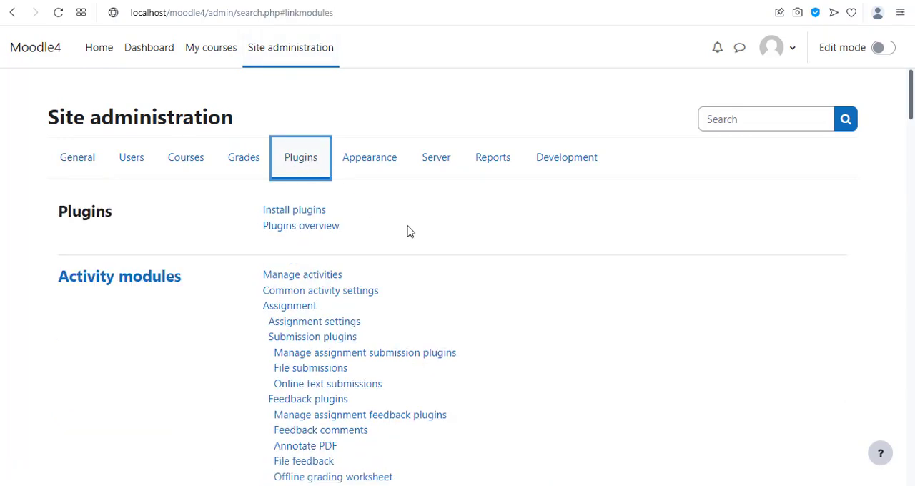
{"action": "scroll", "scroll_direction": "down", "scroll_amount": 3}
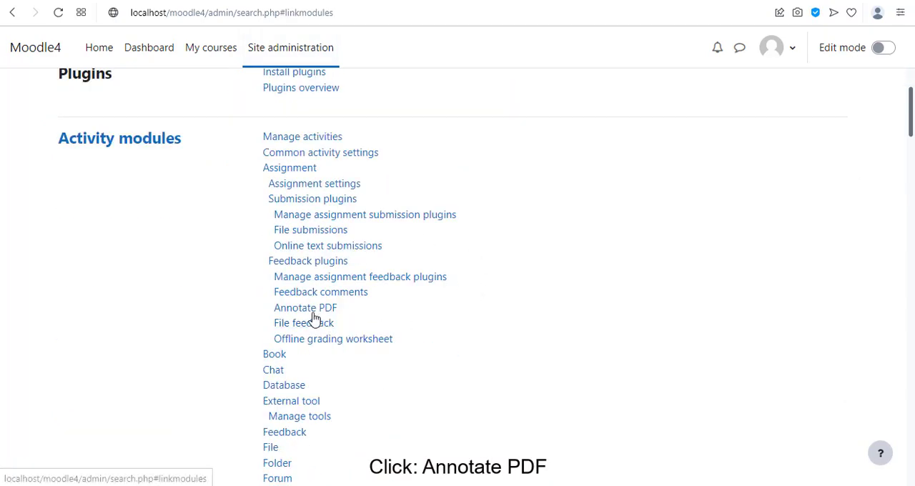
{"action": "left_click", "coordinate": [305, 308]}
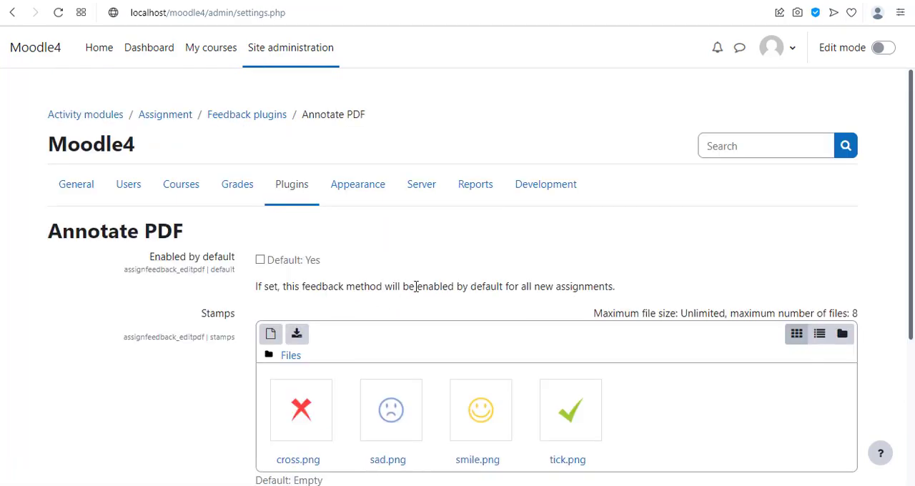
{"action": "scroll", "scroll_direction": "down", "scroll_amount": 3}
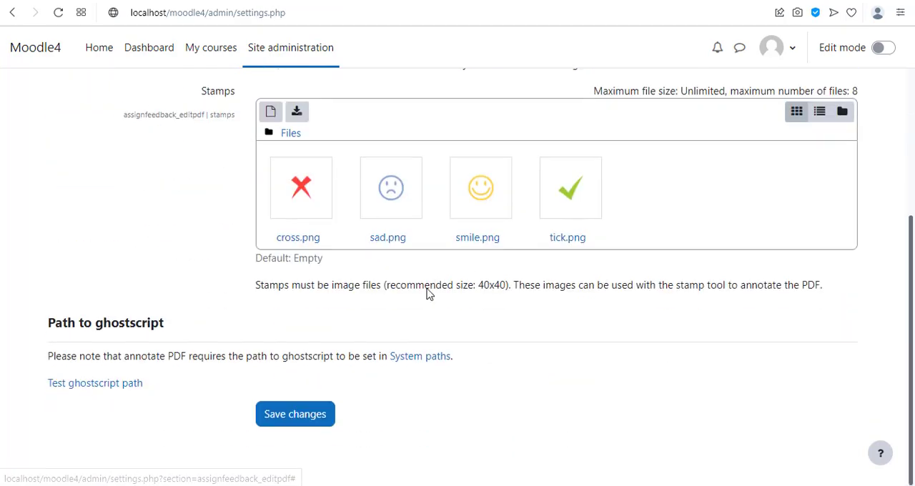
{"action": "left_click", "coordinate": [419, 356]}
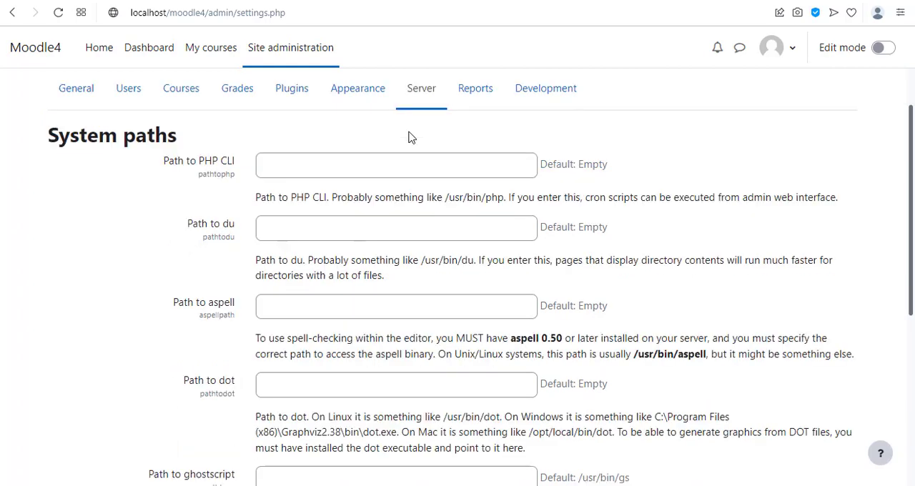
Save C:\Program Files\gs\gs9.56.1\bin\gswin64.exe as the Path to ghostscript
{"action": "scroll", "scroll_direction": "down", "scroll_amount": 3}
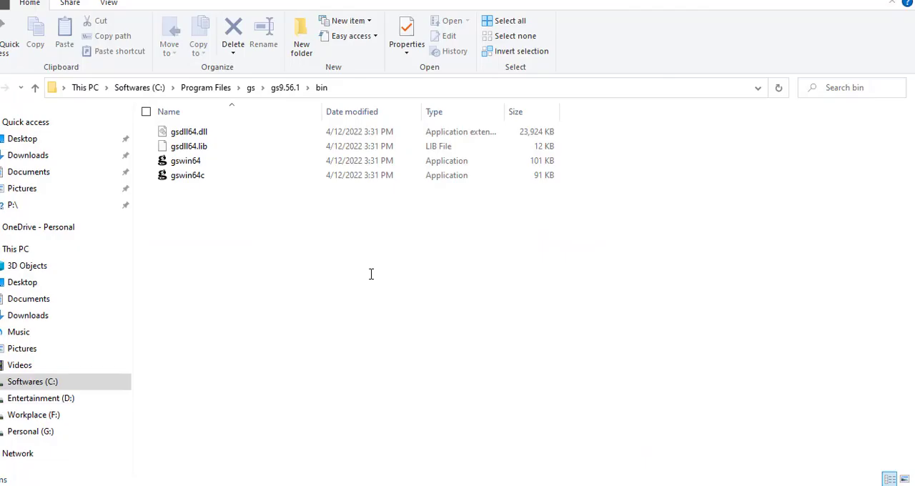
{"action": "mouse_move", "coordinate": [357, 91]}
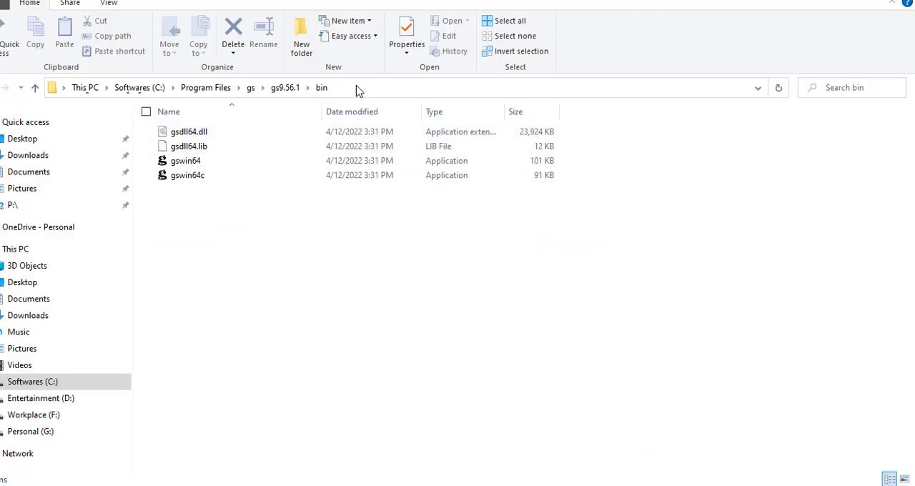
{"action": "right_click", "coordinate": [114, 88]}
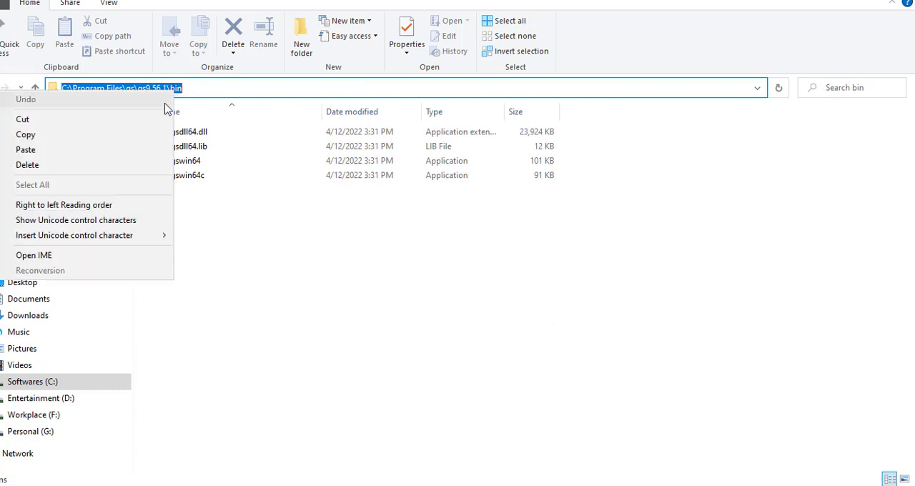
{"action": "mouse_move", "coordinate": [153, 135]}
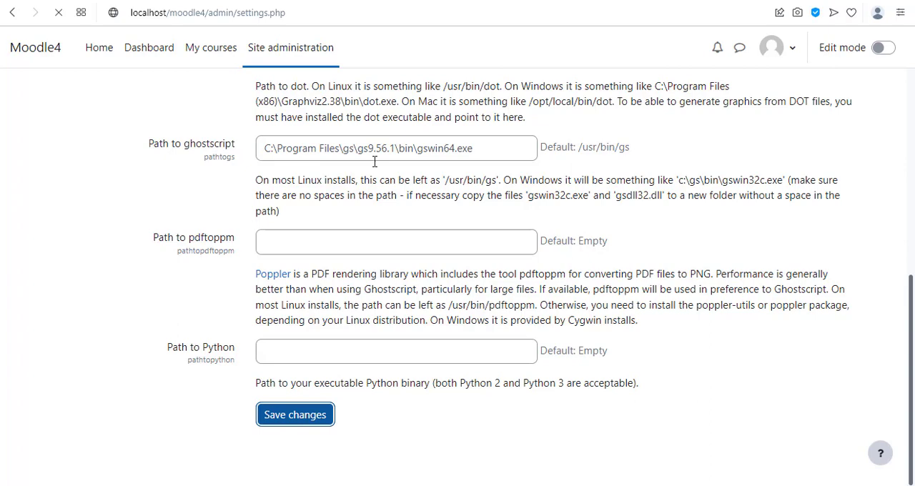
{"action": "mouse_move", "coordinate": [506, 177]}
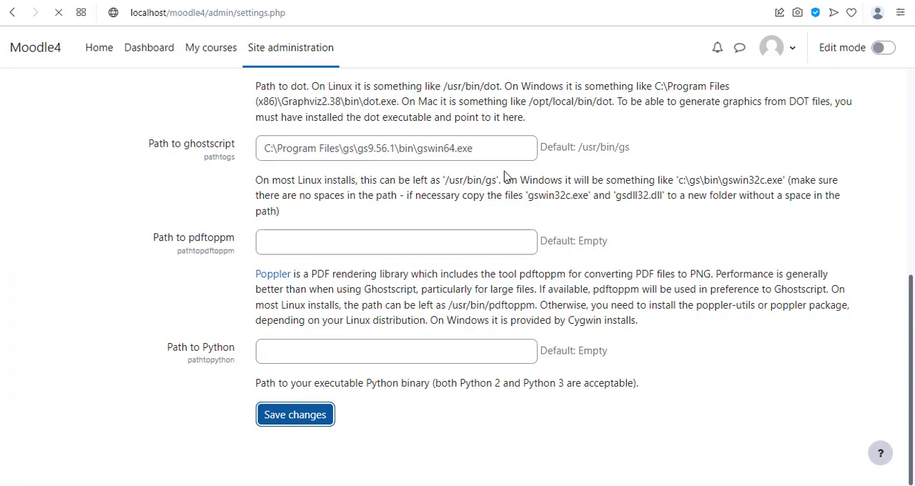
{"action": "left_click", "coordinate": [294, 415]}
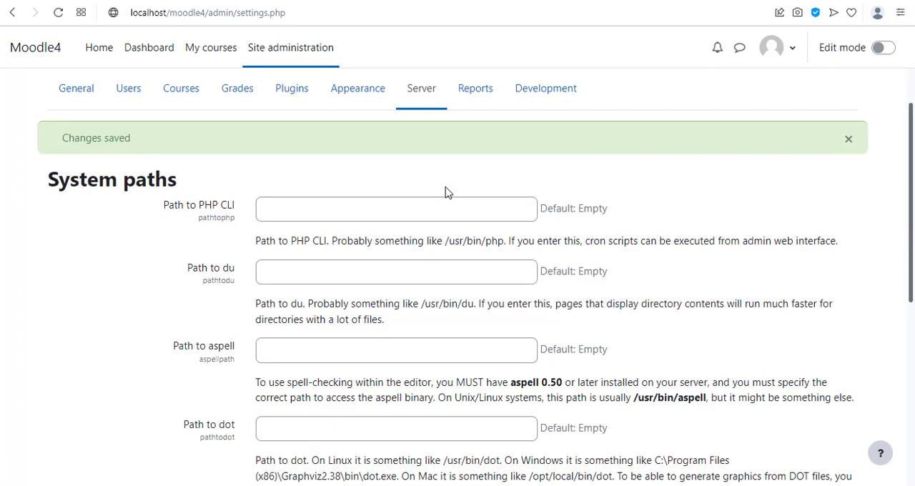
{"action": "scroll", "scroll_direction": "down", "scroll_amount": 3}
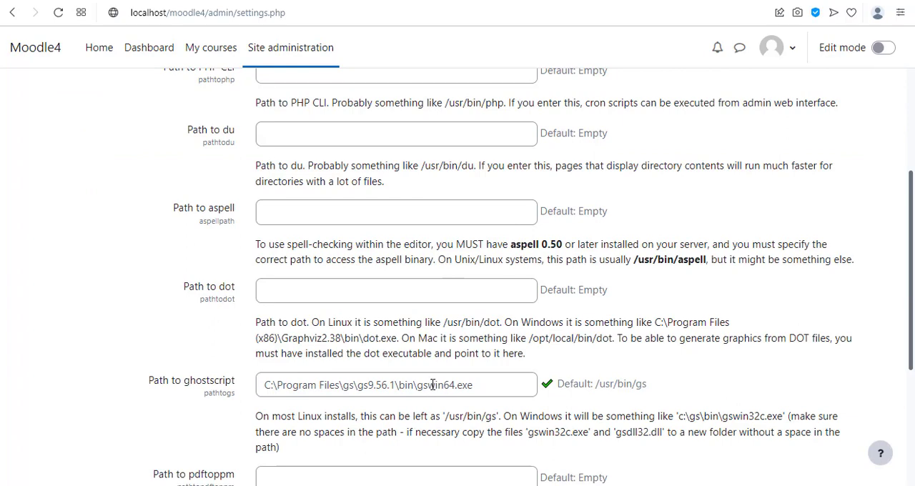
{"action": "mouse_move", "coordinate": [441, 366]}
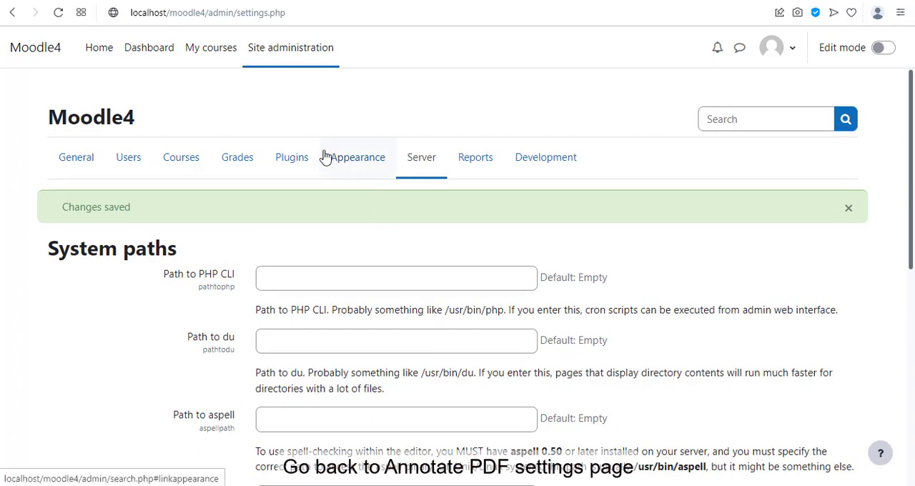
Return to the Annotate PDF plugin settings and enable it by default for new assignments
{"action": "left_click", "coordinate": [291, 156]}
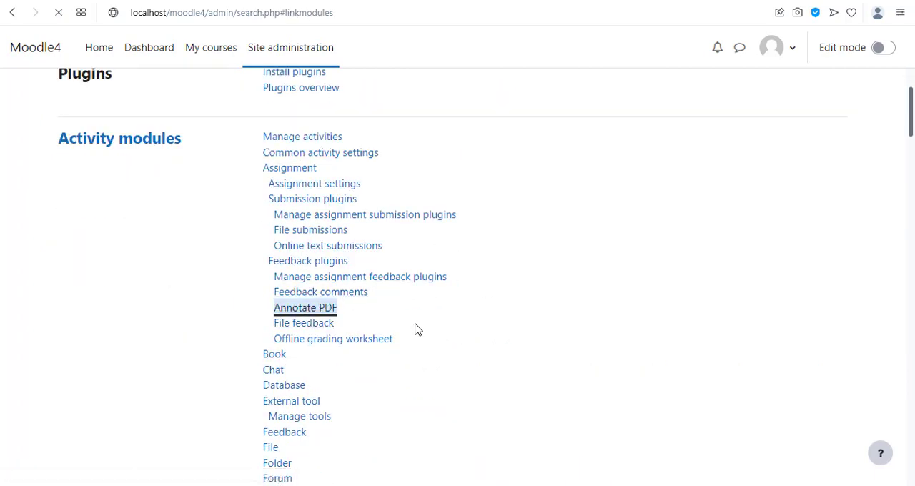
{"action": "left_click", "coordinate": [304, 307]}
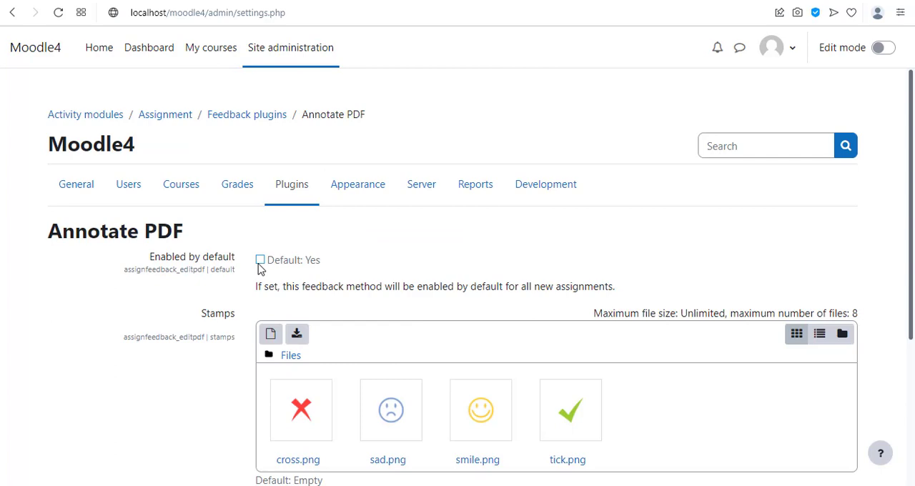
{"action": "left_click", "coordinate": [260, 259]}
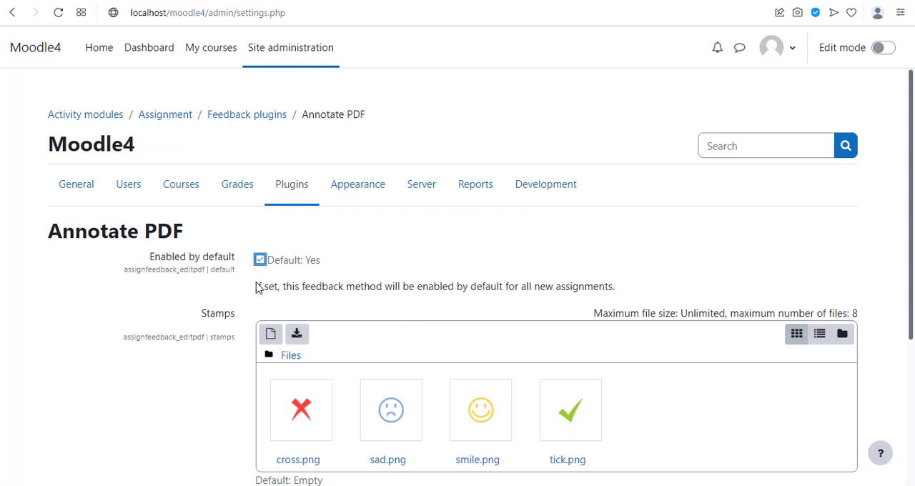
Run the Ghostscript path test, then return to the Annotate PDF settings
{"action": "scroll", "scroll_direction": "down", "scroll_amount": 3}
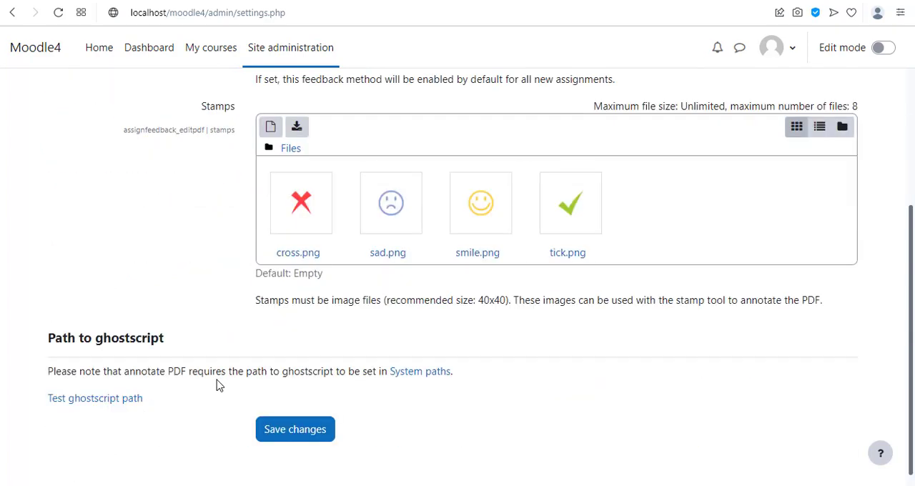
{"action": "left_click", "coordinate": [95, 398]}
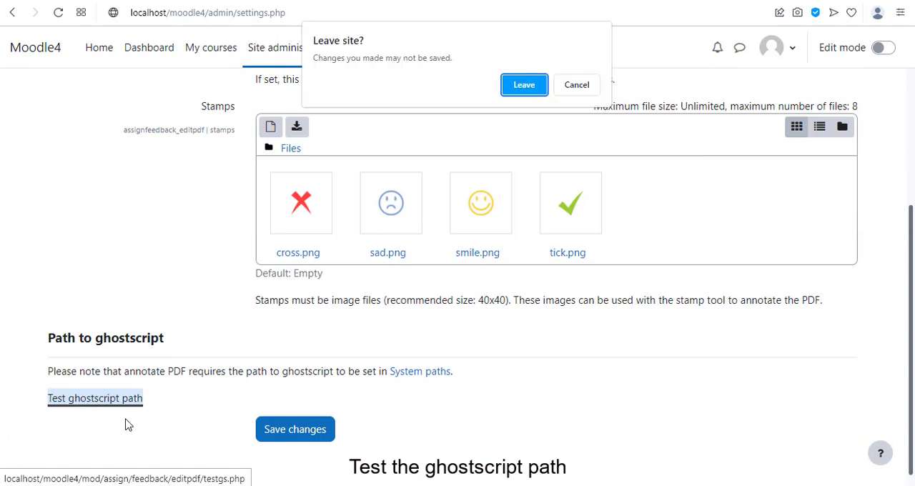
{"action": "left_click", "coordinate": [523, 84]}
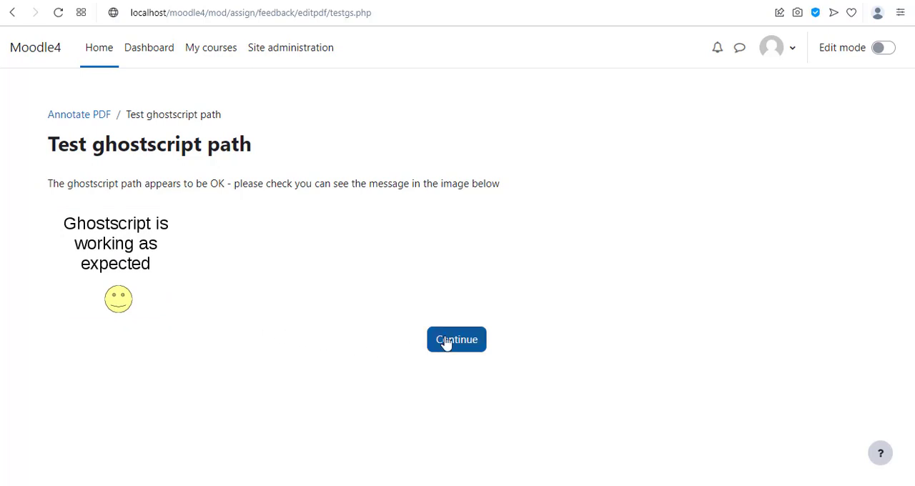
{"action": "left_click", "coordinate": [457, 340]}
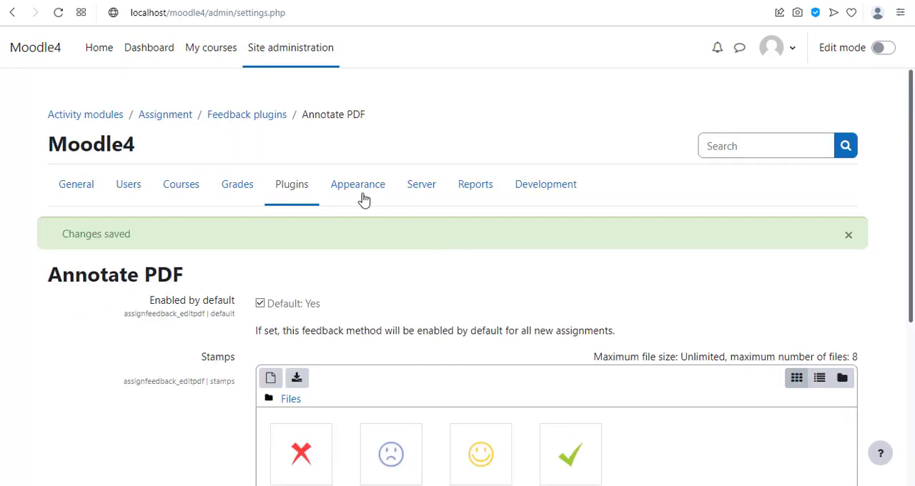
{"action": "mouse_move", "coordinate": [75, 184]}
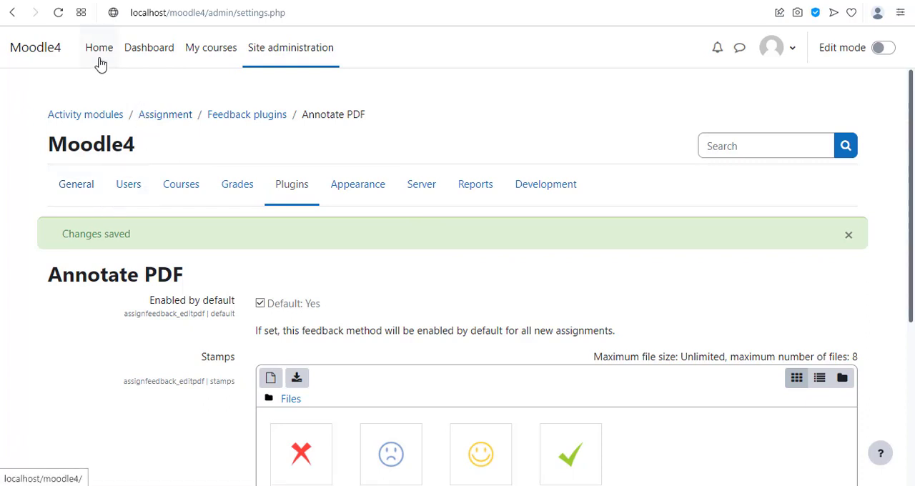
Open Demo course1, turn editing on, and add an Assignment to the General section
{"action": "left_click", "coordinate": [99, 47]}
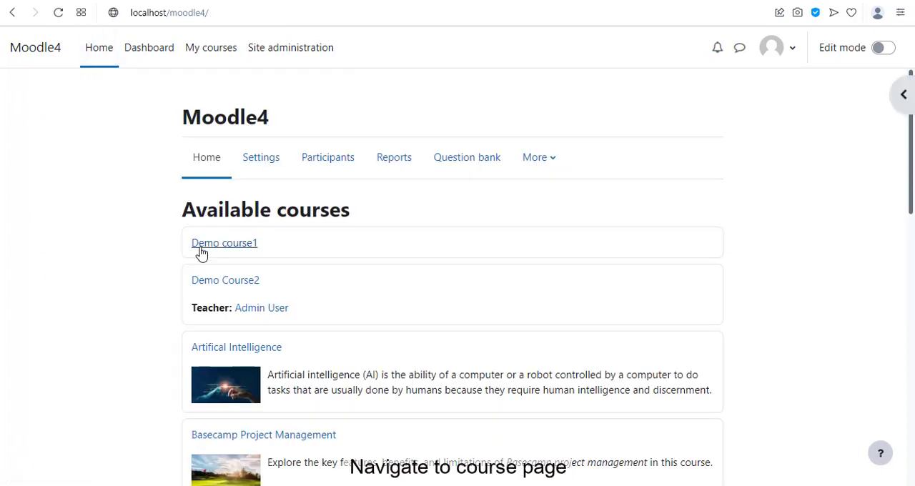
{"action": "left_click", "coordinate": [224, 243]}
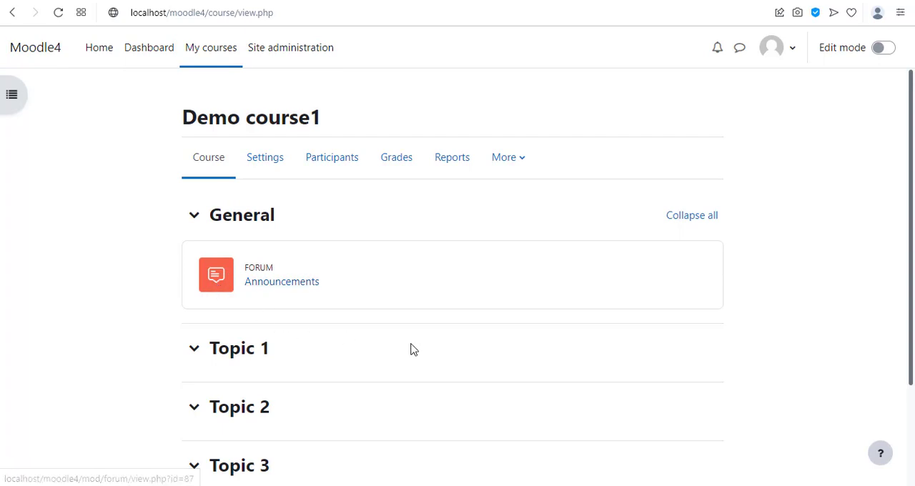
{"action": "left_click", "coordinate": [883, 47]}
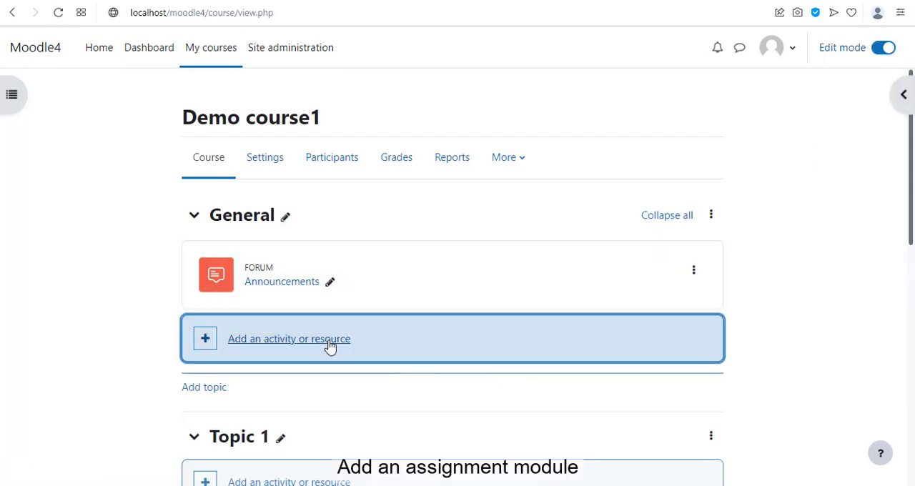
{"action": "left_click", "coordinate": [289, 338]}
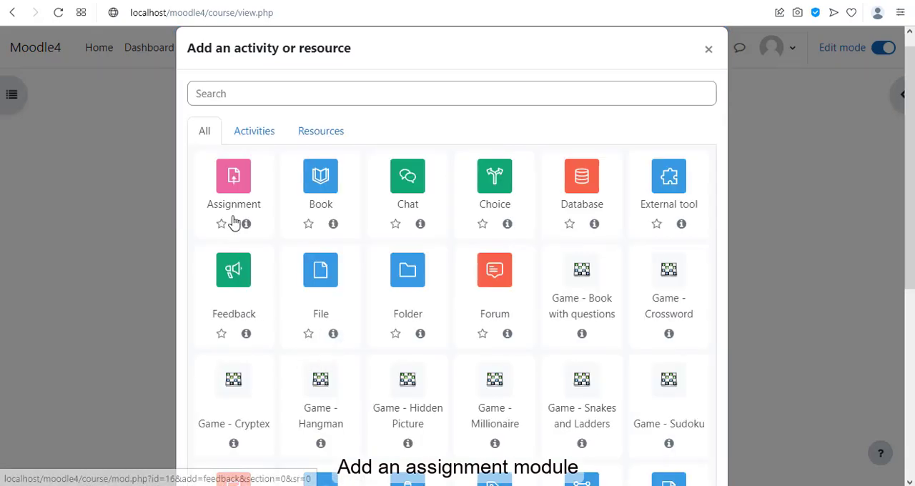
{"action": "left_click", "coordinate": [233, 175]}
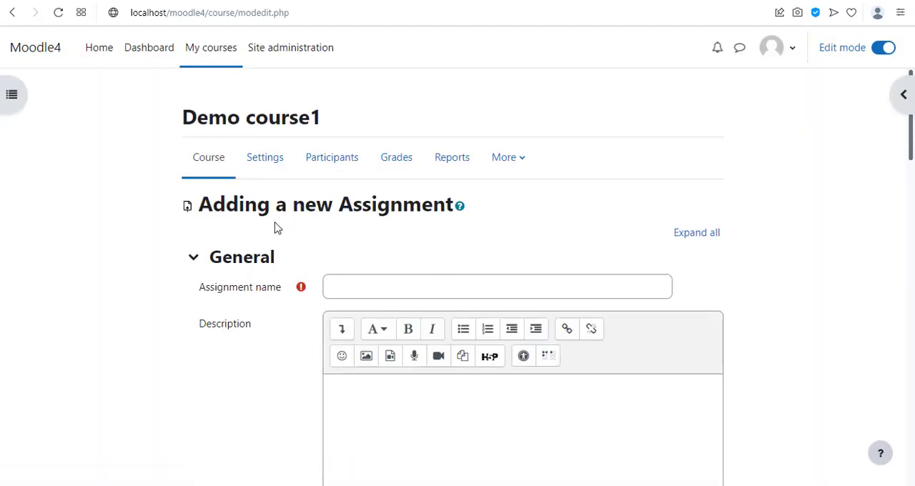
Name the assignment 'Assignment' and select Annotate PDF as a feedback type
{"action": "type", "text": "Assignment"}
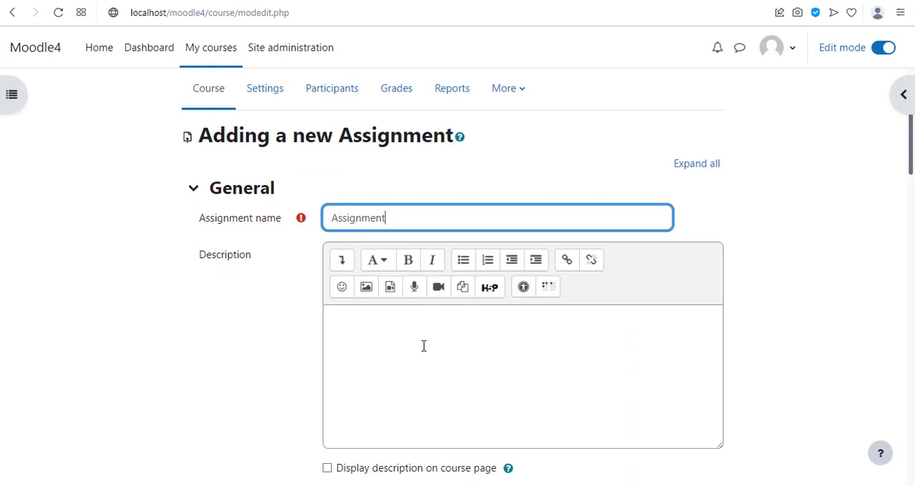
{"action": "scroll", "scroll_direction": "down", "scroll_amount": 3}
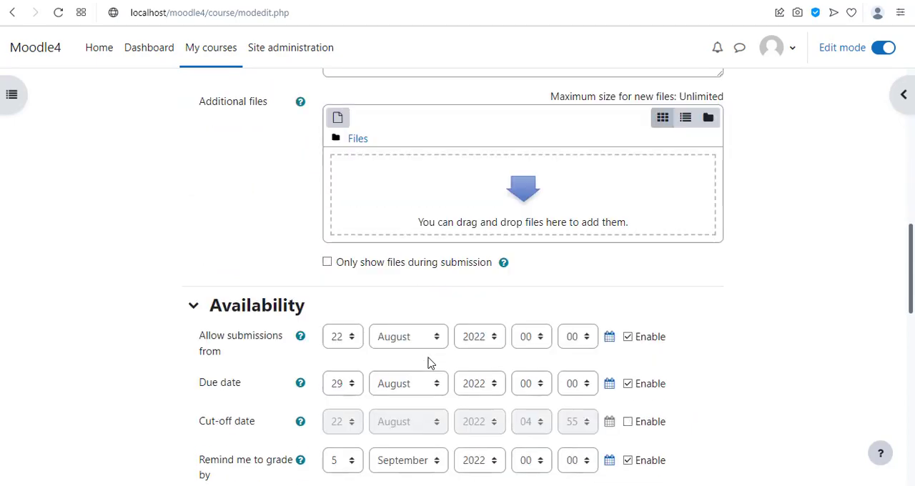
{"action": "scroll", "scroll_direction": "up", "scroll_amount": 3}
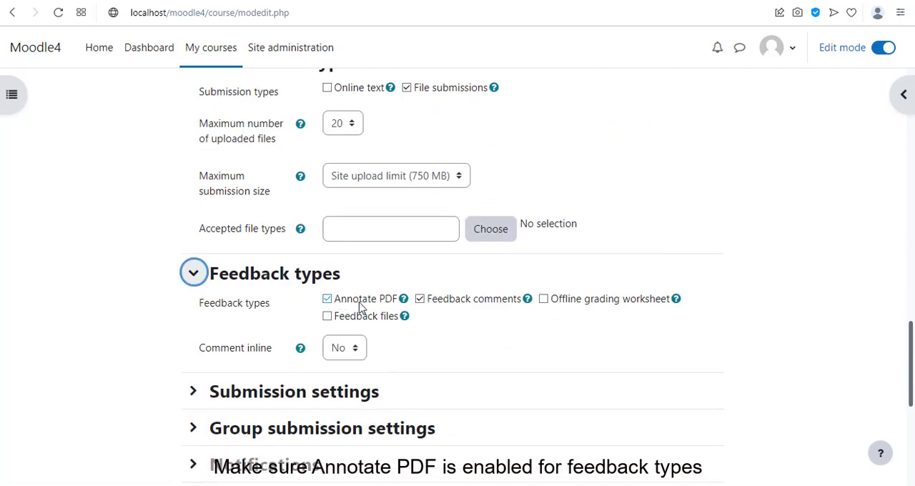
{"action": "scroll", "scroll_direction": "down", "scroll_amount": 3}
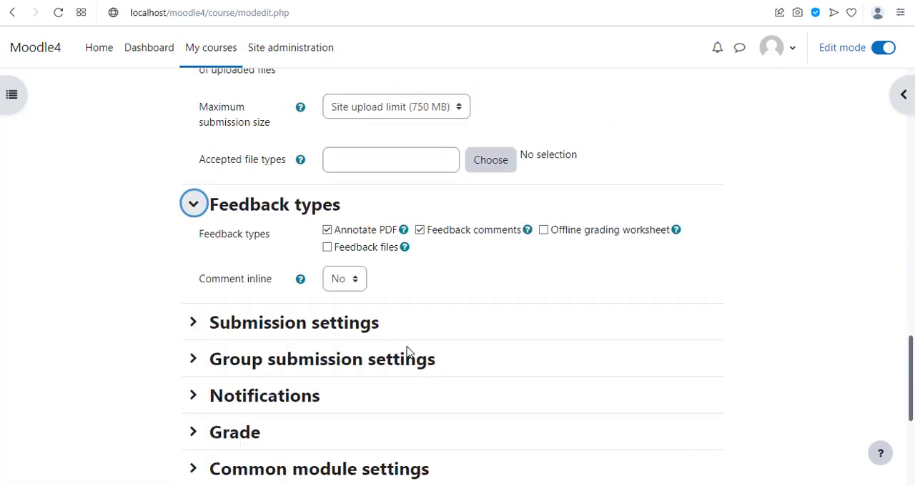
{"action": "scroll", "scroll_direction": "down", "scroll_amount": 3}
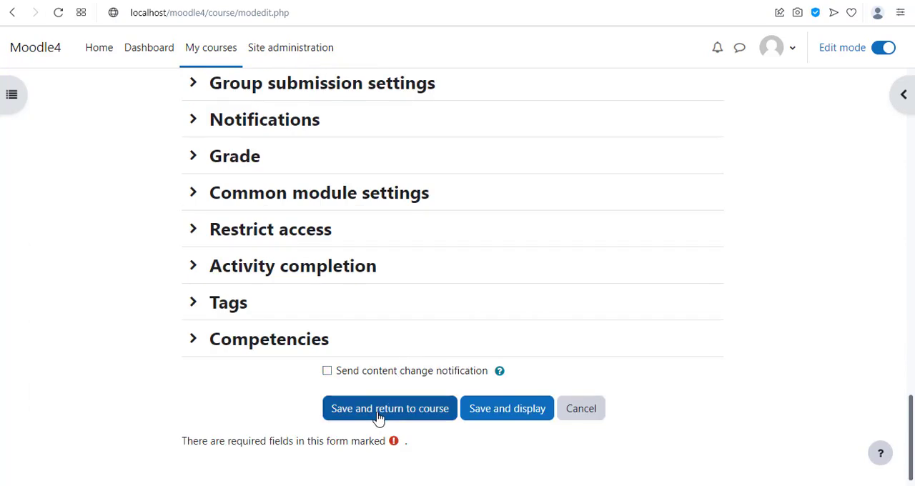
Save the assignment, return to the course, and log out of the administrator account
{"action": "left_click", "coordinate": [389, 408]}
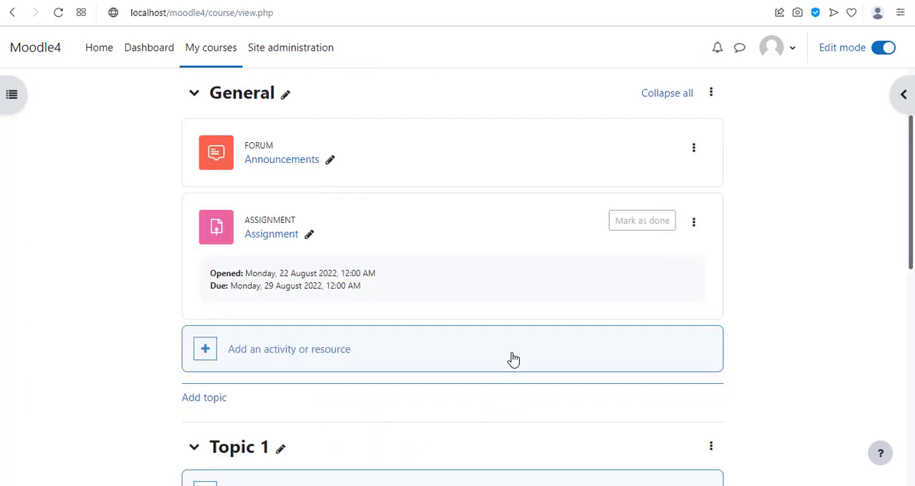
{"action": "left_click", "coordinate": [271, 234]}
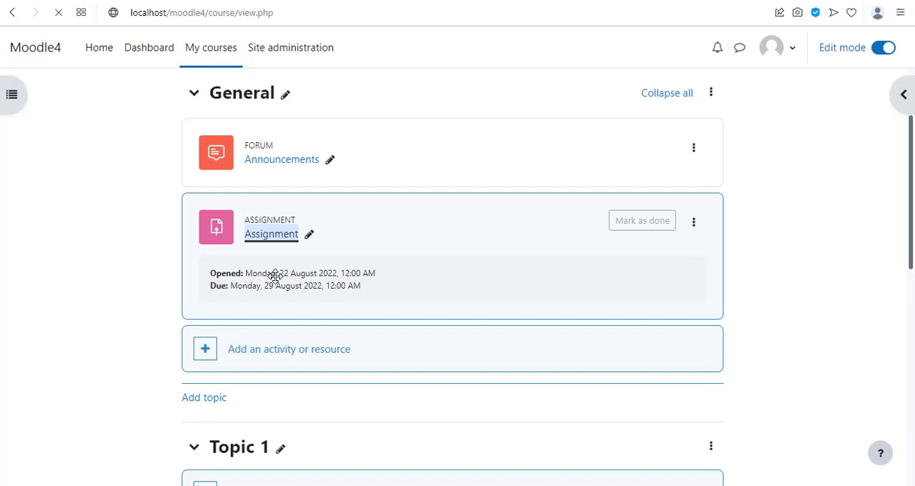
{"action": "left_click", "coordinate": [271, 233]}
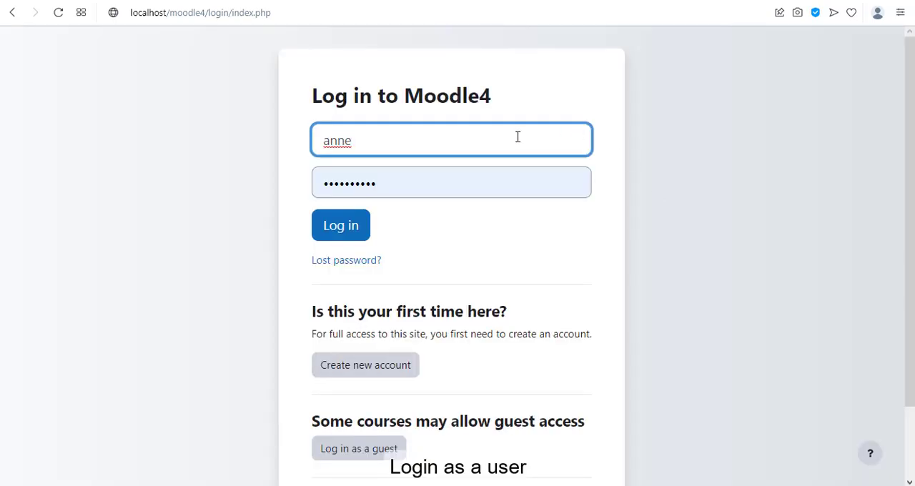
Log in as the student and open the Assignment in Demo course1
{"action": "left_click", "coordinate": [340, 224]}
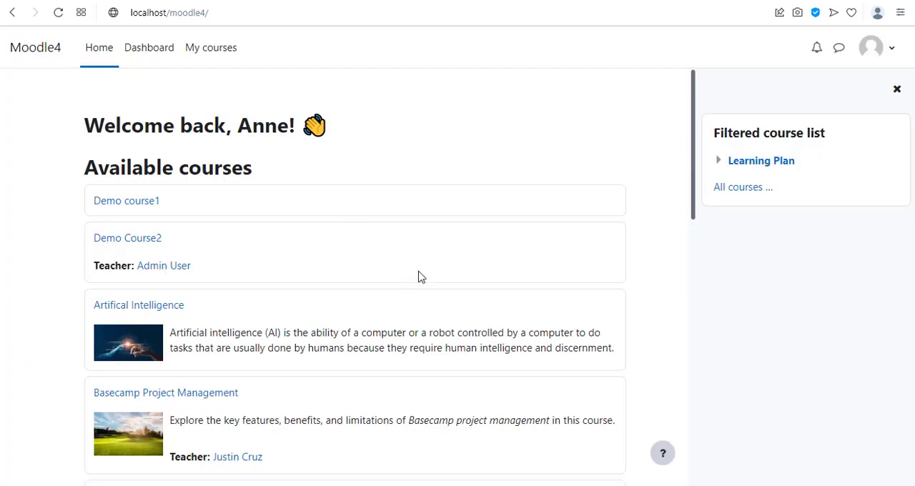
{"action": "left_click", "coordinate": [126, 200]}
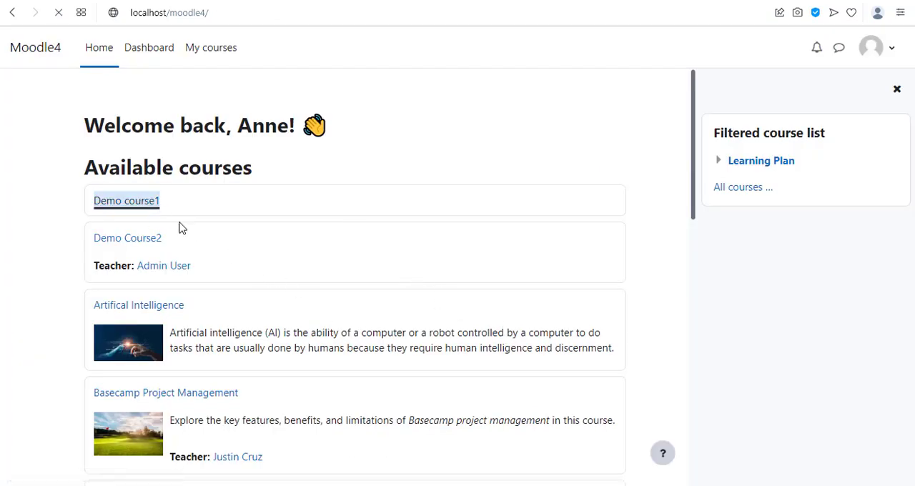
{"action": "left_click", "coordinate": [126, 200]}
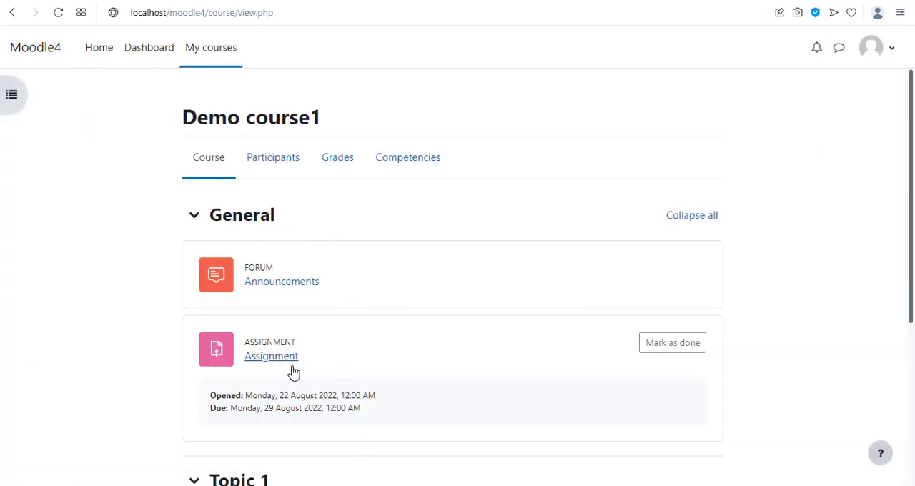
{"action": "left_click", "coordinate": [271, 356]}
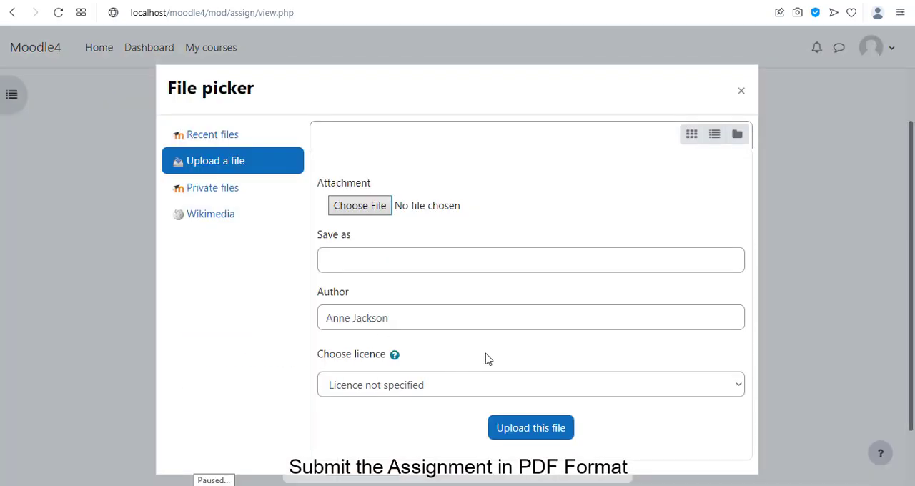
Upload 7embeddedsystems.pdf as the submission and save changes
{"action": "left_click", "coordinate": [359, 205]}
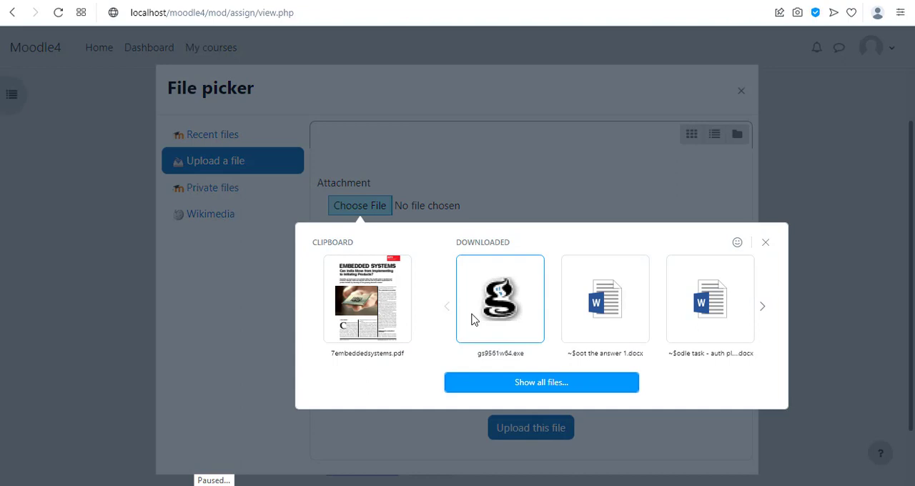
{"action": "left_click", "coordinate": [367, 298]}
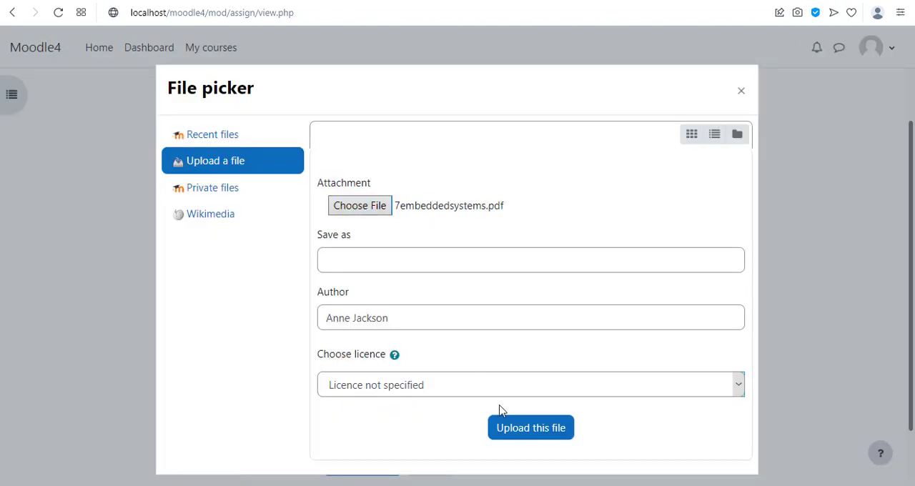
{"action": "left_click", "coordinate": [530, 428]}
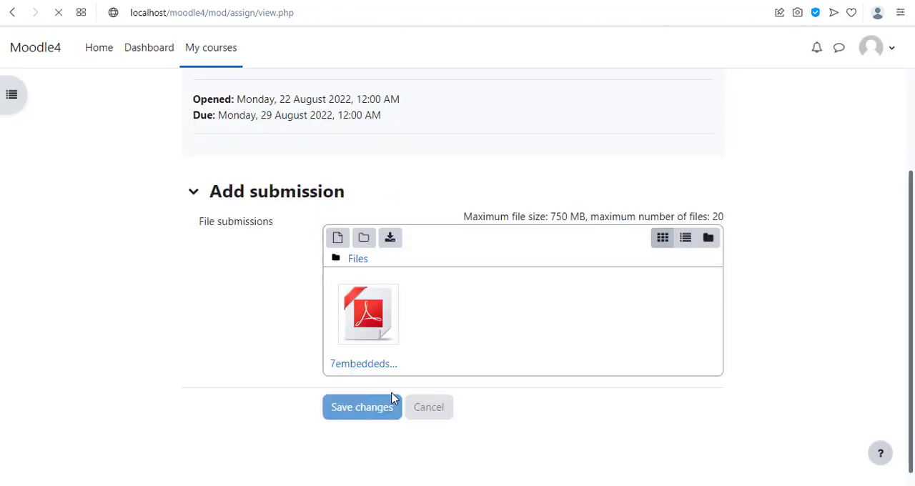
{"action": "left_click", "coordinate": [362, 407]}
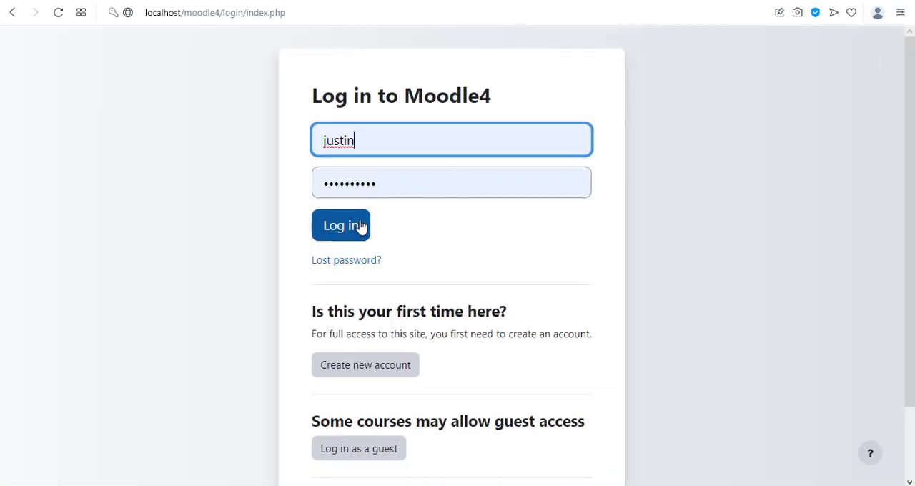
{"action": "left_click", "coordinate": [341, 225]}
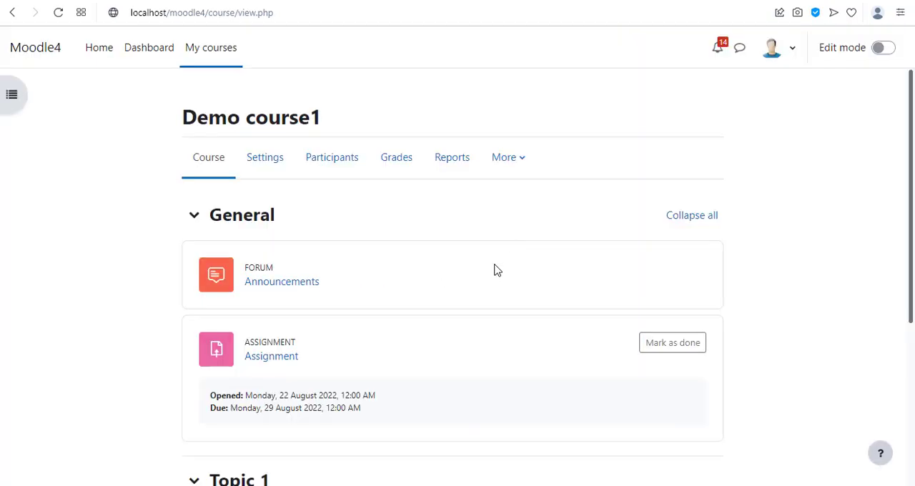
{"action": "left_click", "coordinate": [271, 356]}
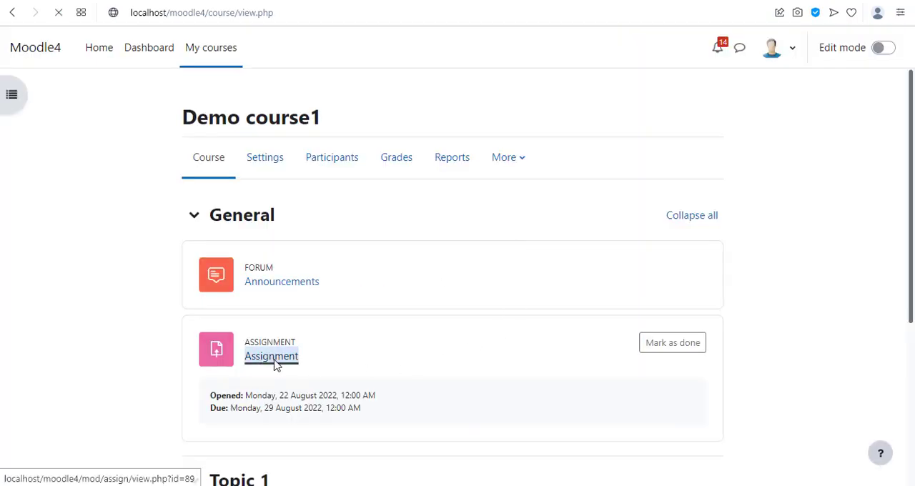
{"action": "left_click", "coordinate": [271, 357]}
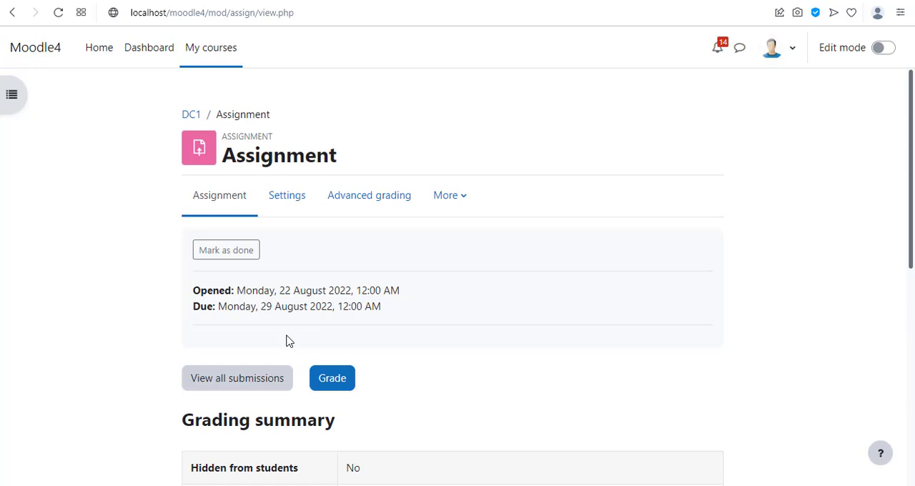
{"action": "left_click", "coordinate": [236, 378]}
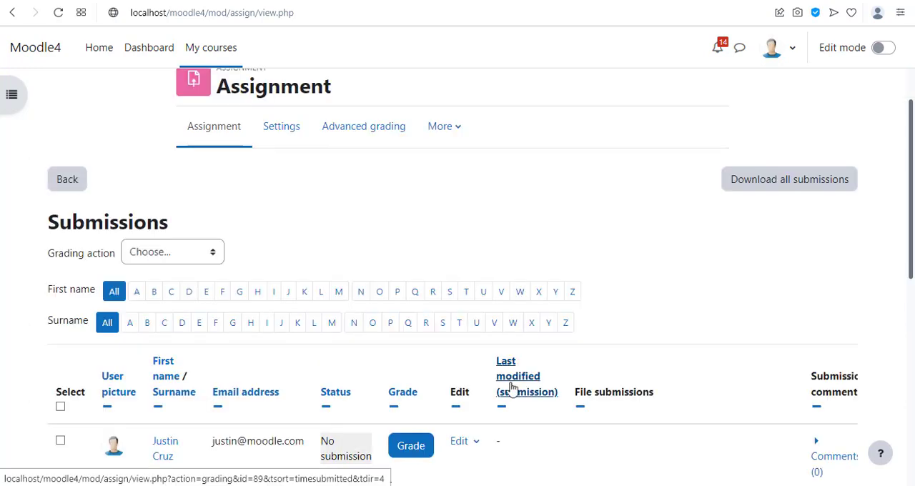
{"action": "scroll", "scroll_direction": "down", "scroll_amount": 3}
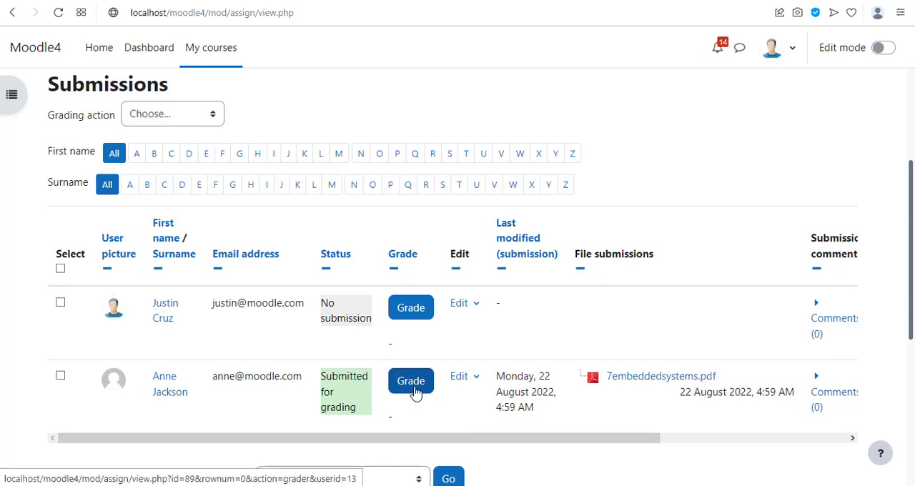
{"action": "left_click", "coordinate": [410, 380]}
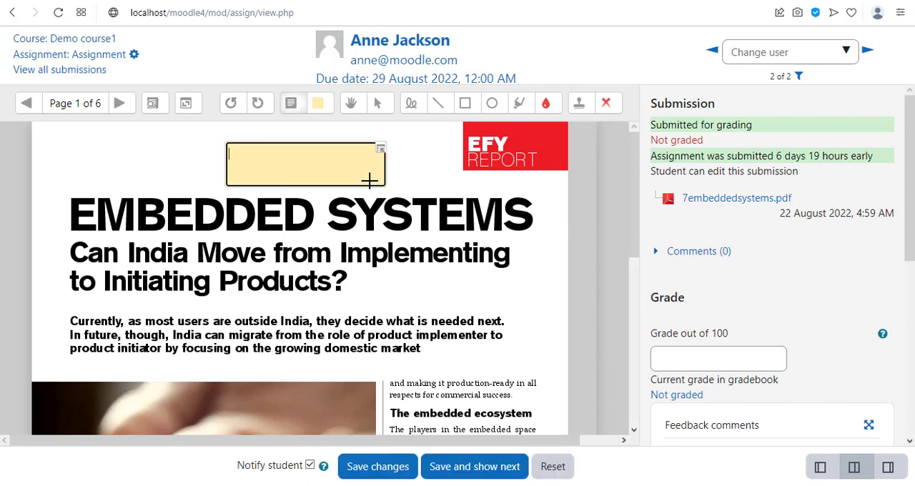
Add a 'Good!' comment to the PDF, then switch the annotation colour to yellow
{"action": "type", "text": "Good"}
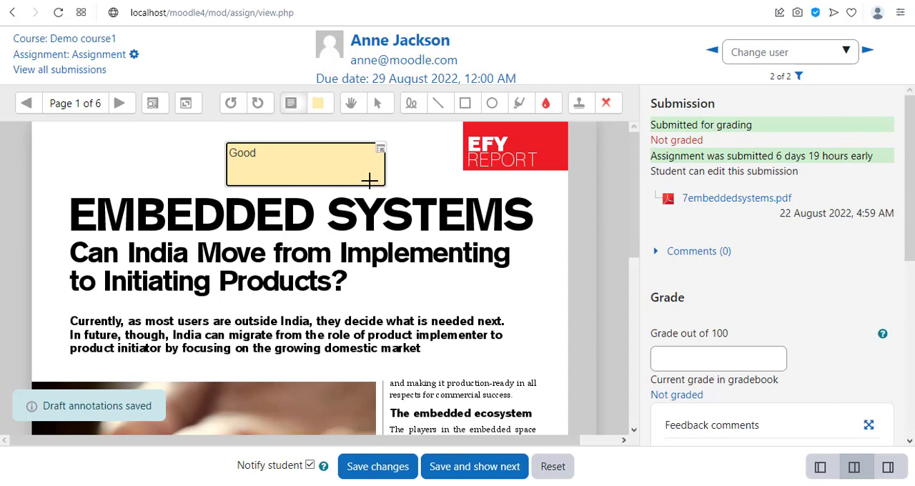
{"action": "type", "text": "!"}
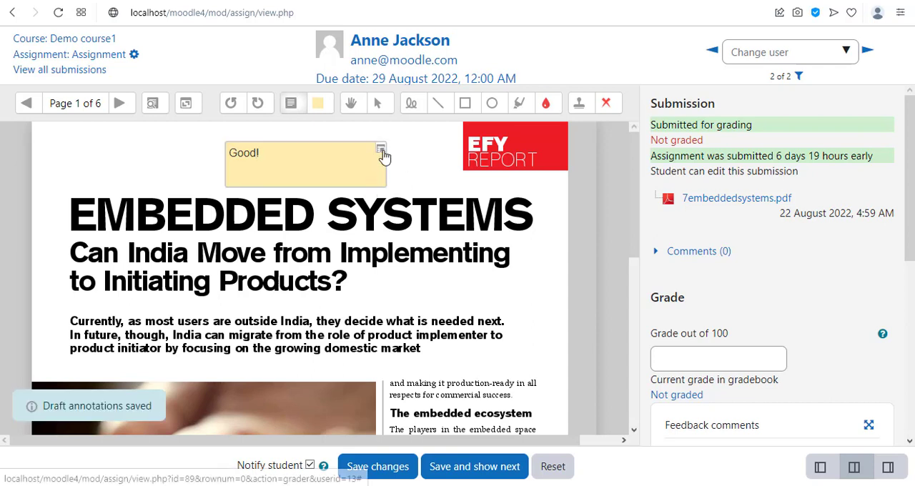
{"action": "left_click", "coordinate": [382, 150]}
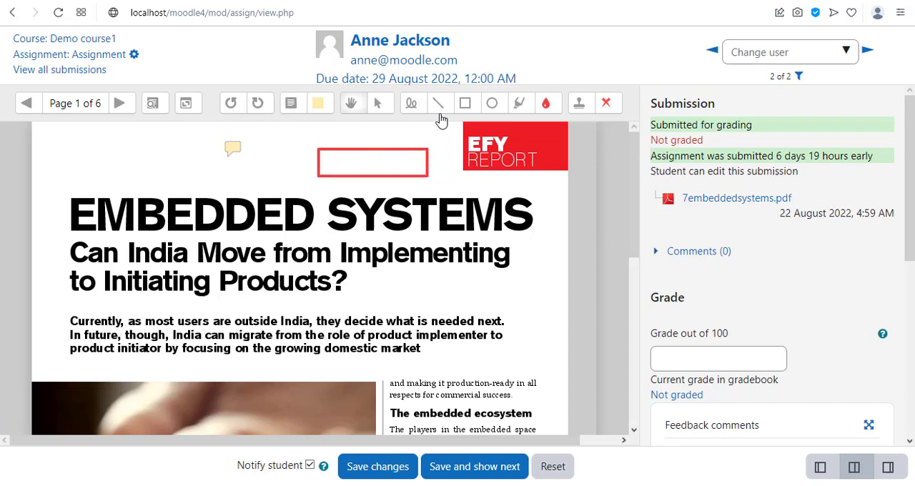
{"action": "mouse_move", "coordinate": [348, 170]}
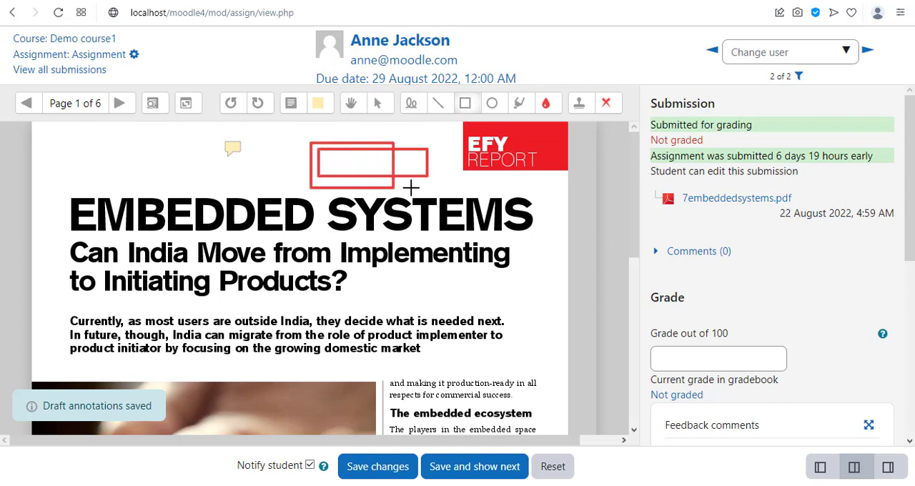
{"action": "left_click", "coordinate": [548, 103]}
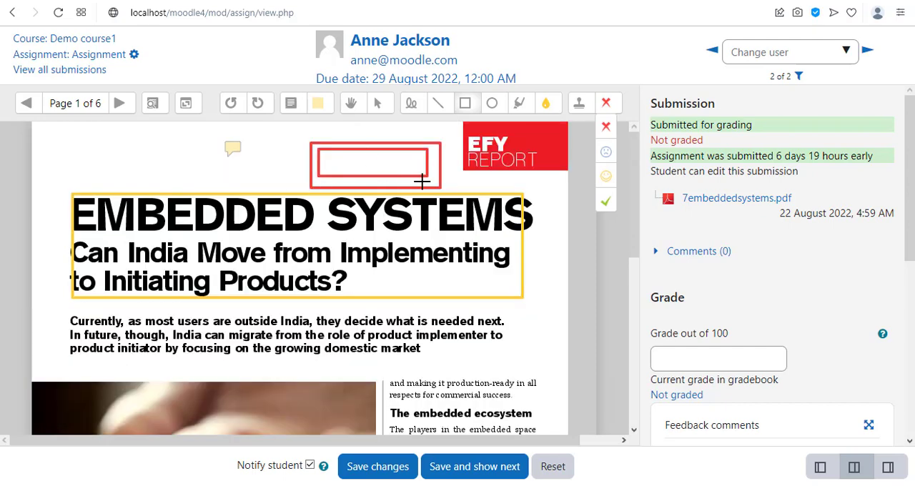
{"action": "mouse_move", "coordinate": [524, 357]}
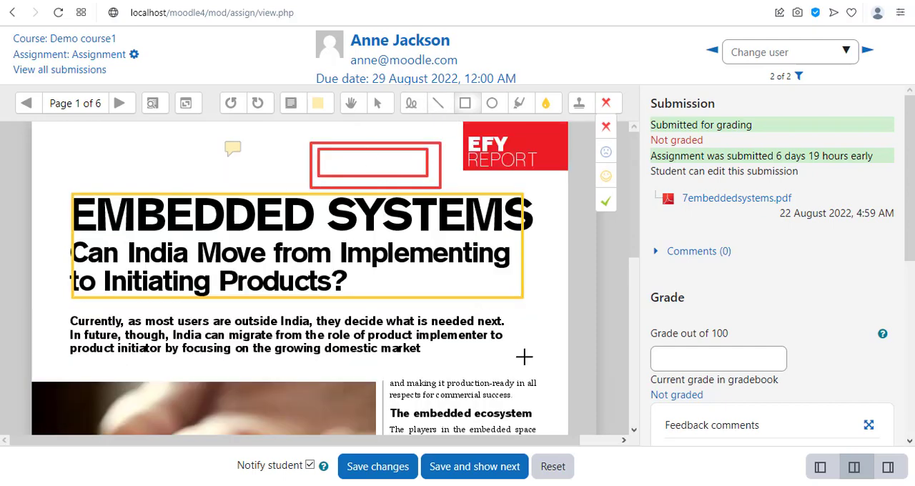
{"action": "scroll", "scroll_direction": "down", "scroll_amount": 3}
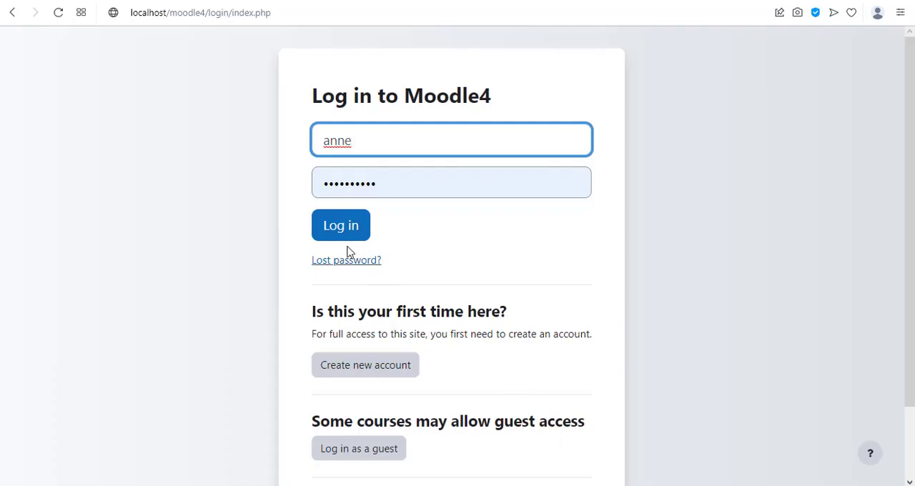
Sign in as the student and open the Assignment in Demo course1
{"action": "left_click", "coordinate": [340, 225]}
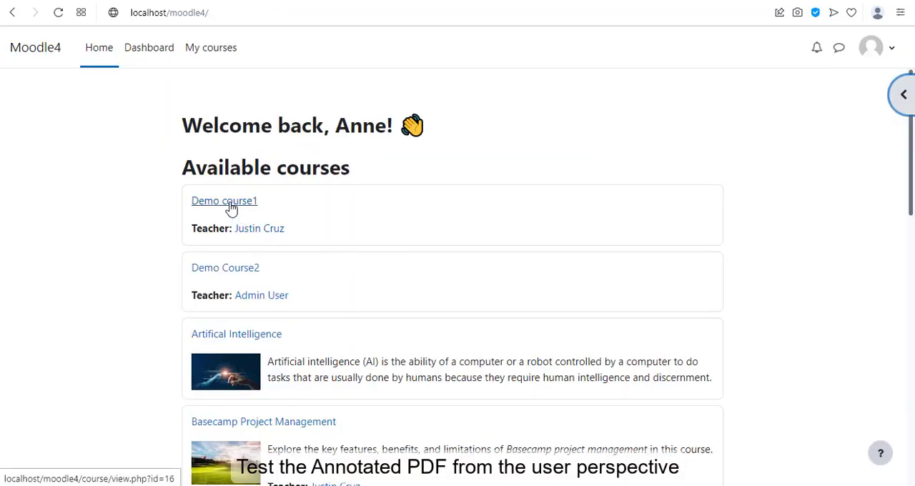
{"action": "left_click", "coordinate": [224, 200]}
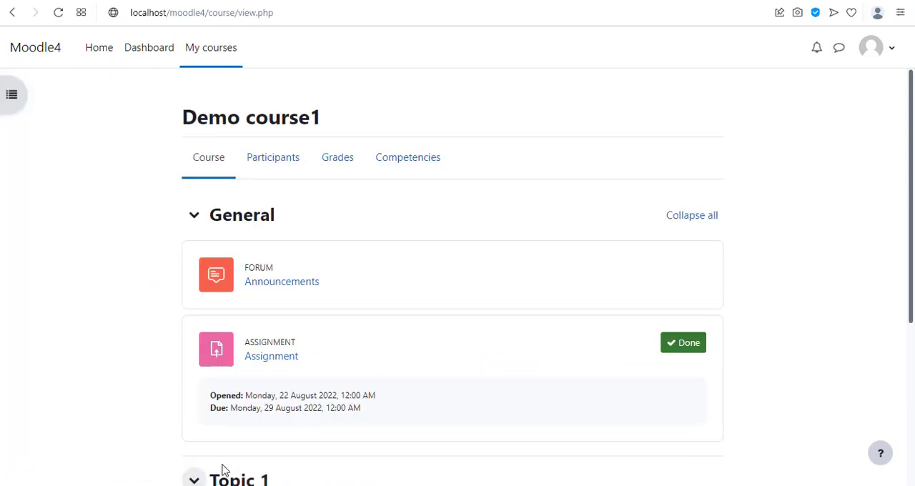
{"action": "left_click", "coordinate": [271, 356]}
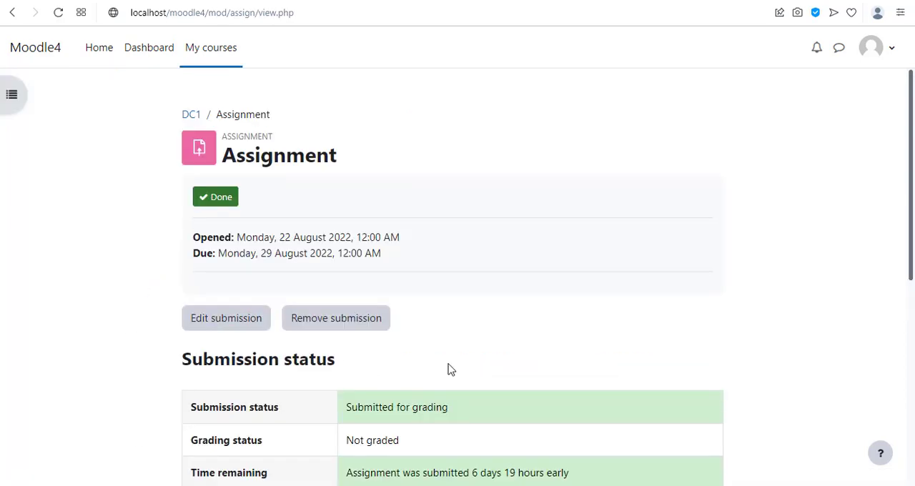
{"action": "scroll", "scroll_direction": "down", "scroll_amount": 3}
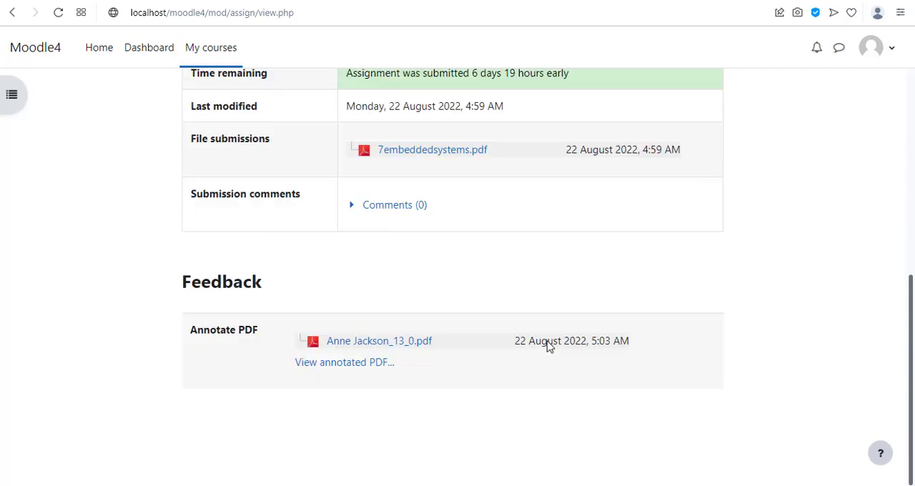
{"action": "mouse_move", "coordinate": [344, 363]}
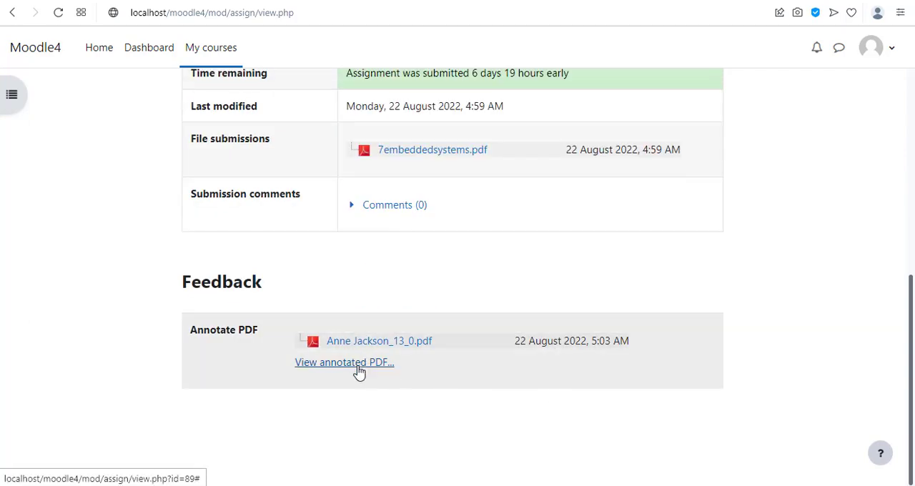
View the teacher's annotated PDF feedback for the assignment
{"action": "left_click", "coordinate": [344, 363]}
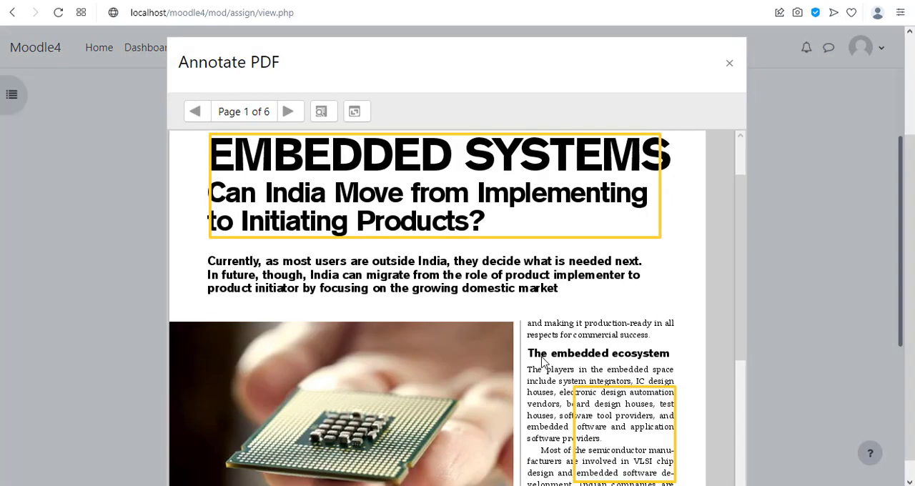
{"action": "scroll", "scroll_direction": "down", "scroll_amount": 3}
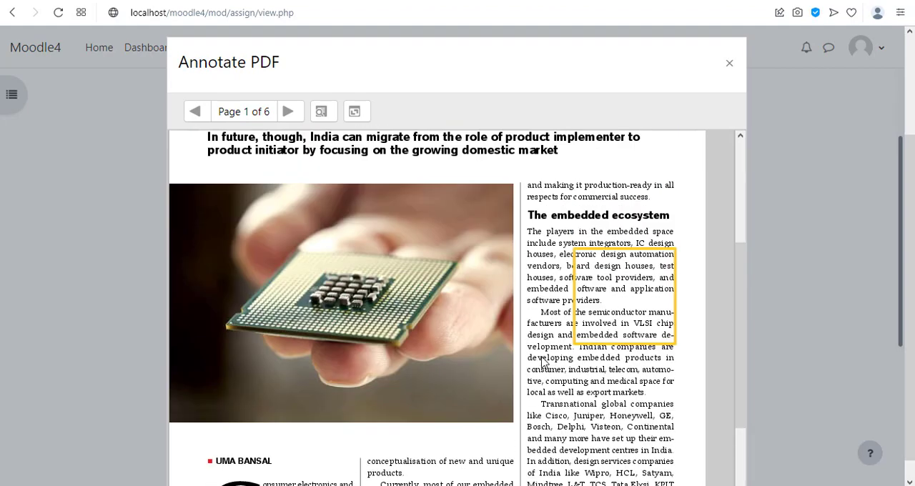
{"action": "scroll", "scroll_direction": "up", "scroll_amount": 3}
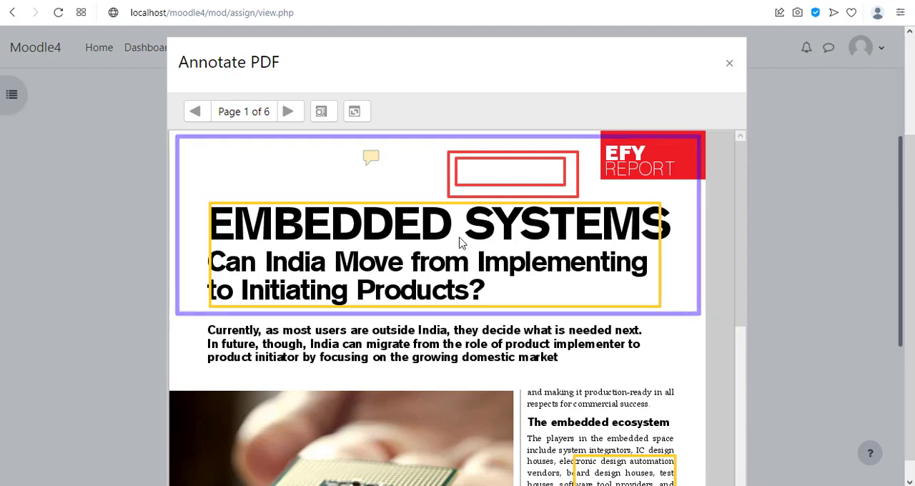
{"action": "left_click", "coordinate": [729, 63]}
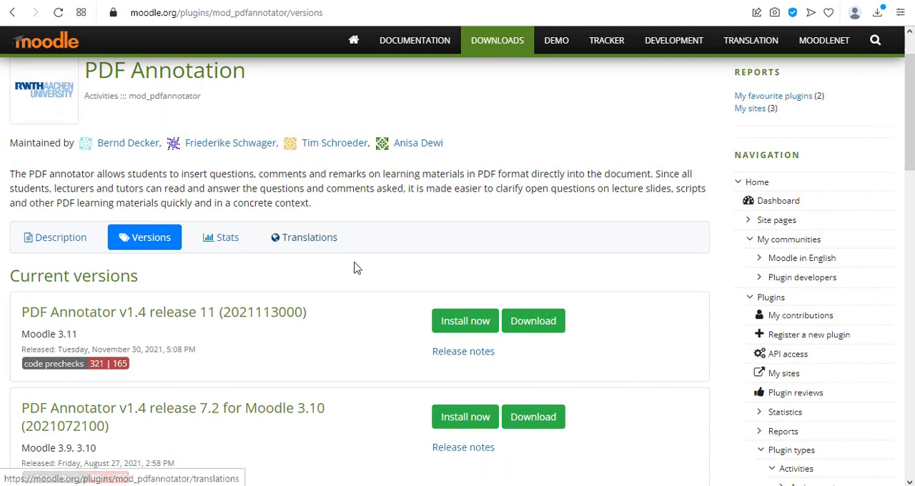
Review the PDF Annotation plugin's version list, including the Moodle 3.11 release
{"action": "left_click", "coordinate": [532, 320]}
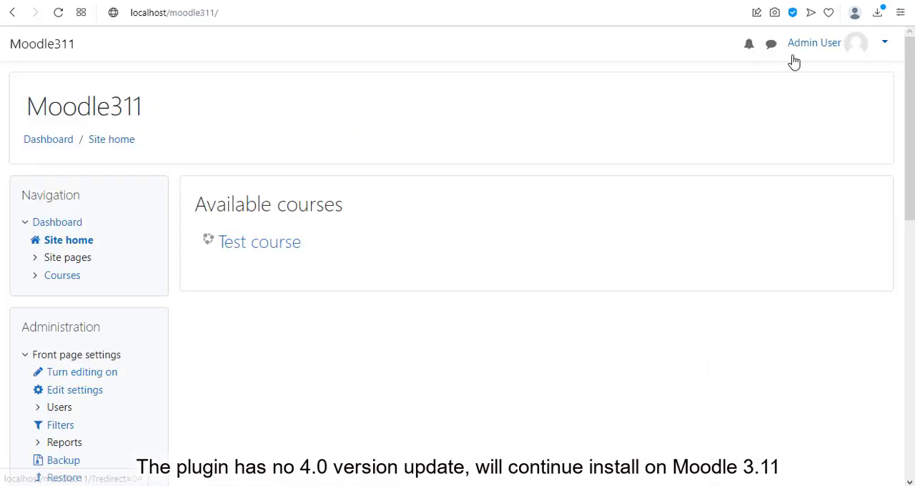
Go to Site administration > Plugins > Install plugins
{"action": "scroll", "scroll_direction": "down", "scroll_amount": 3}
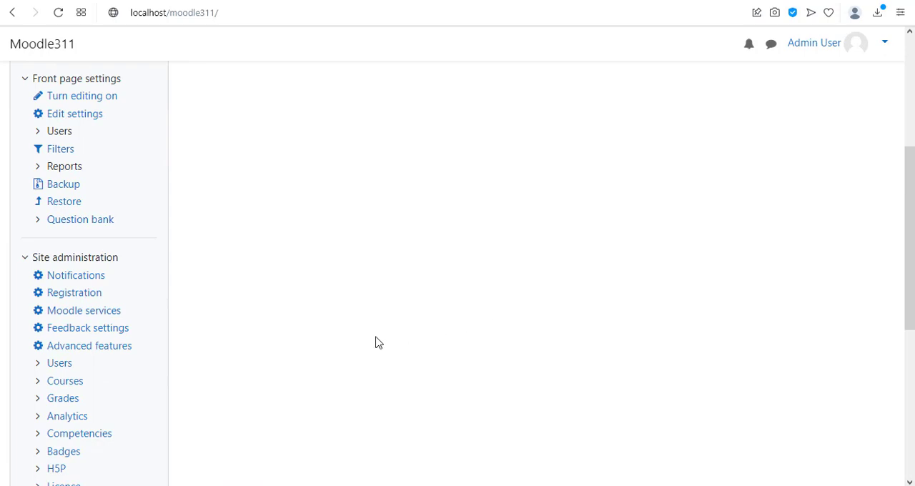
{"action": "scroll", "scroll_direction": "down", "scroll_amount": 3}
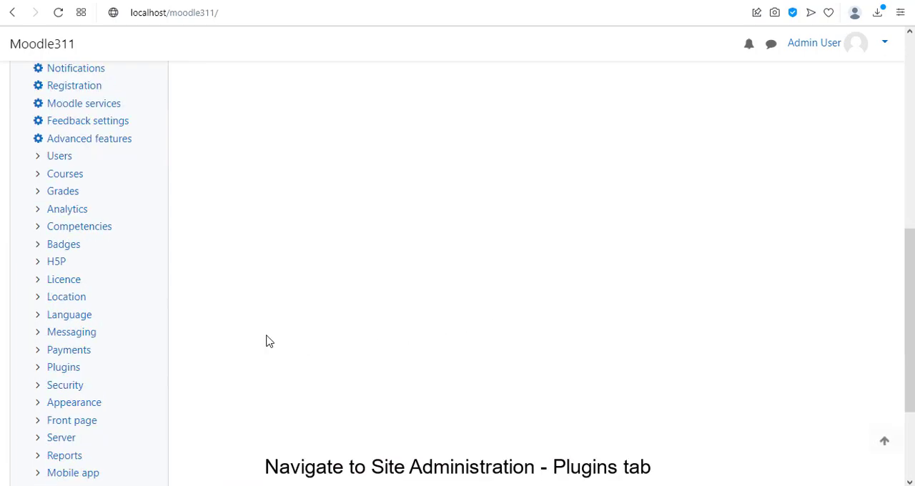
{"action": "left_click", "coordinate": [63, 366]}
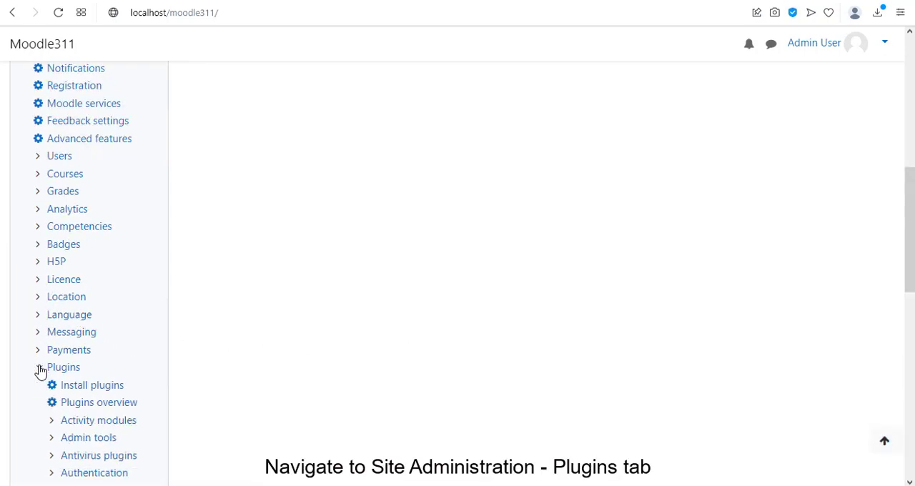
{"action": "left_click", "coordinate": [92, 384]}
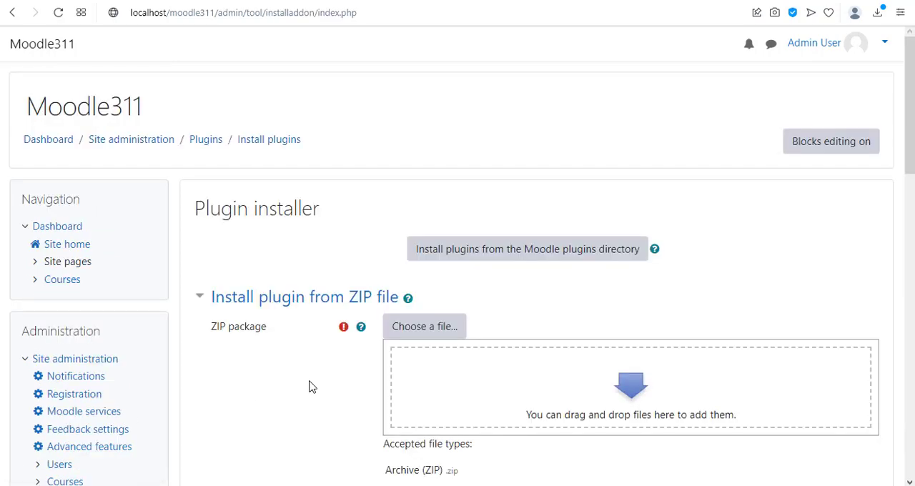
Upload and install the PDF annotator ZIP, then save its default settings
{"action": "left_click", "coordinate": [425, 326]}
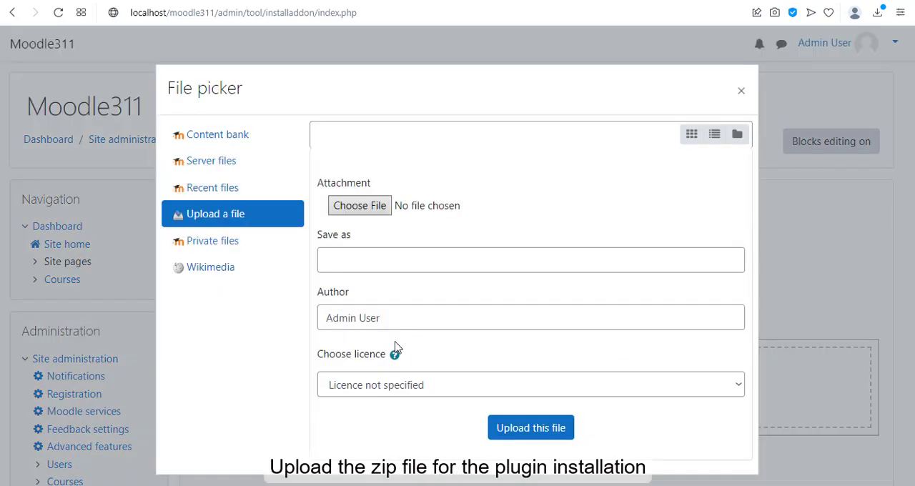
{"action": "left_click", "coordinate": [360, 205]}
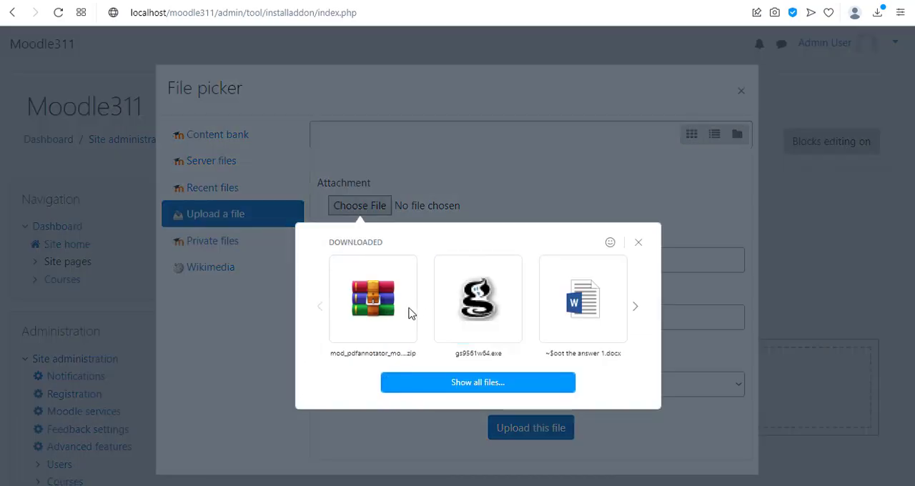
{"action": "left_click", "coordinate": [372, 299]}
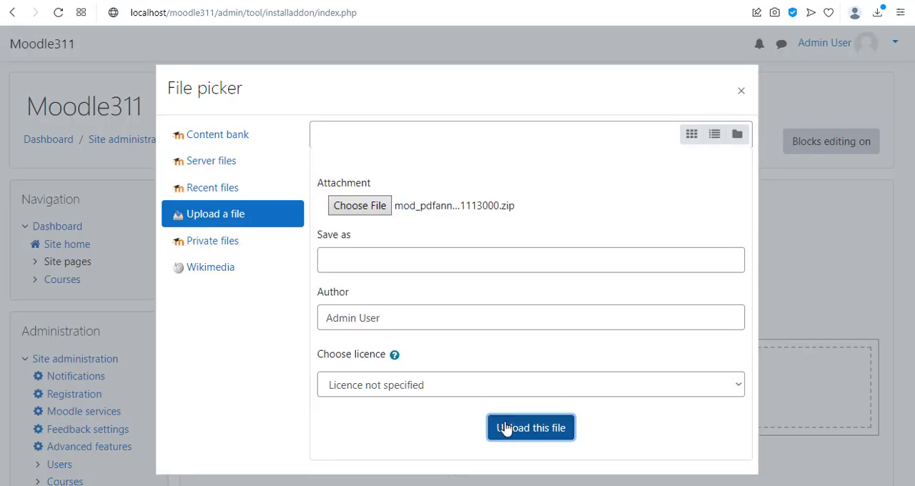
{"action": "left_click", "coordinate": [531, 427]}
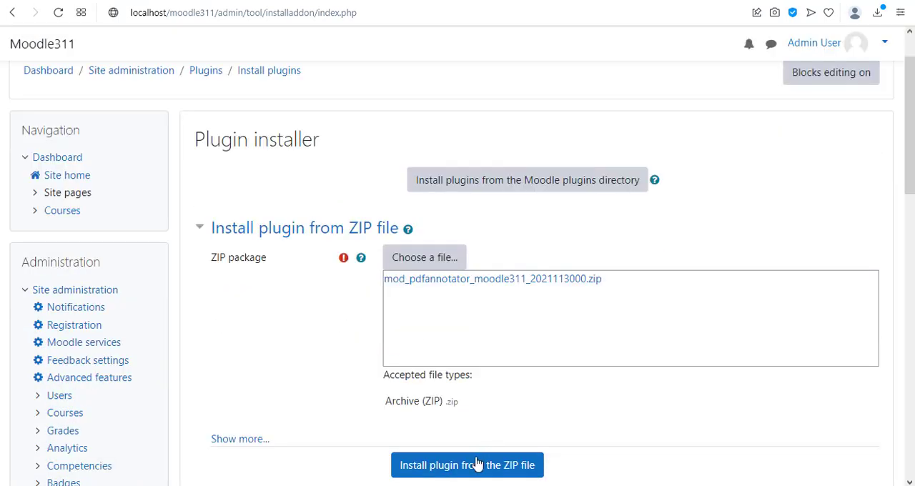
{"action": "left_click", "coordinate": [467, 465]}
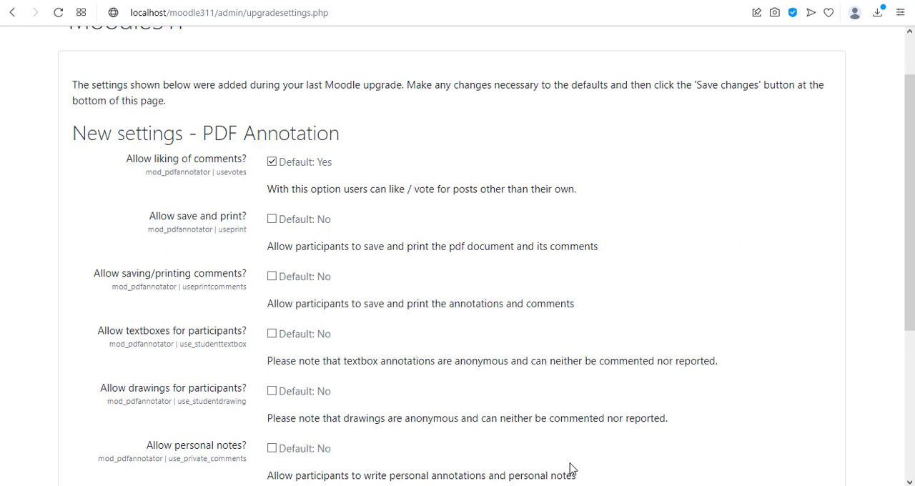
{"action": "scroll", "scroll_direction": "down", "scroll_amount": 3}
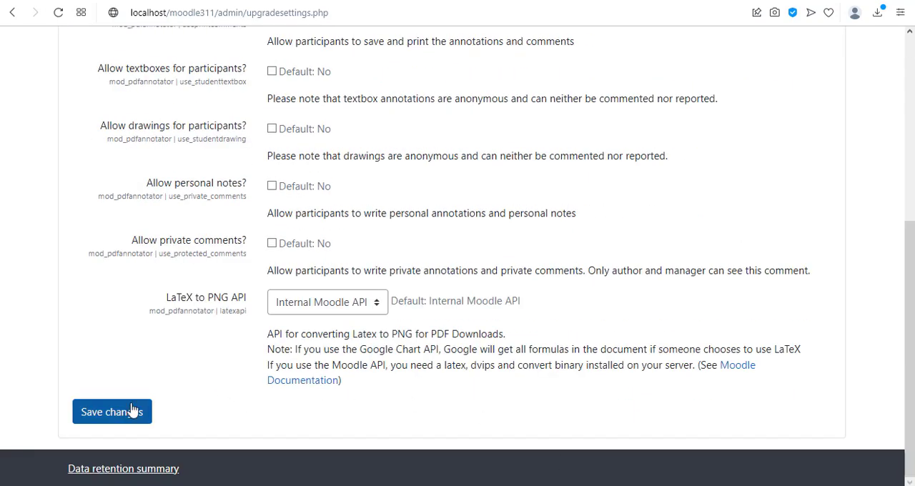
{"action": "left_click", "coordinate": [111, 412]}
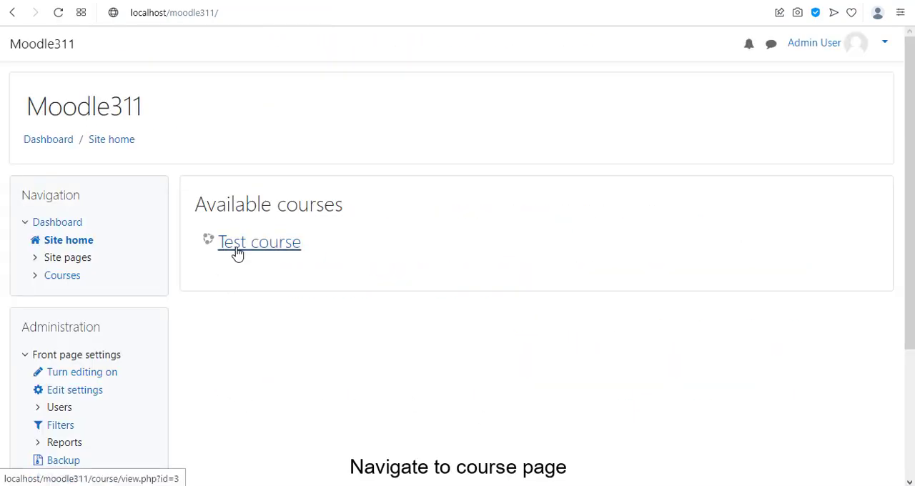
Turn editing on in Test course and choose to add a PDF Annotation activity
{"action": "left_click", "coordinate": [259, 241]}
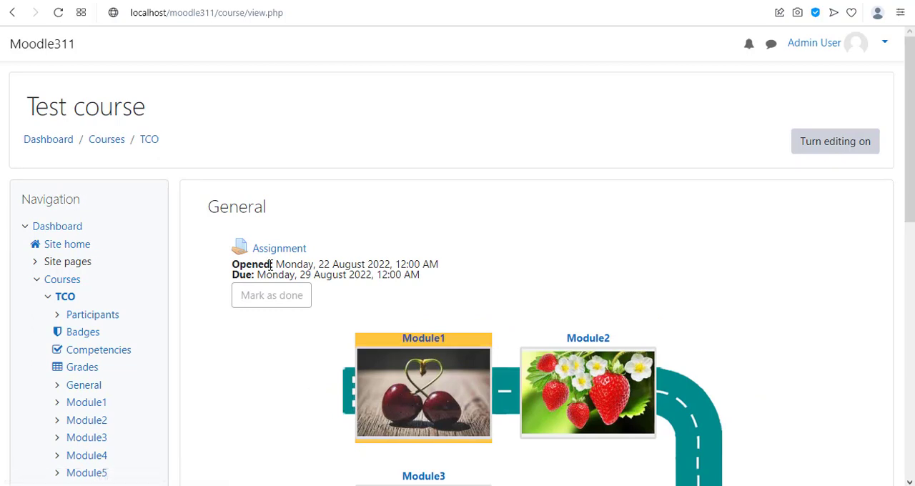
{"action": "left_click", "coordinate": [834, 141]}
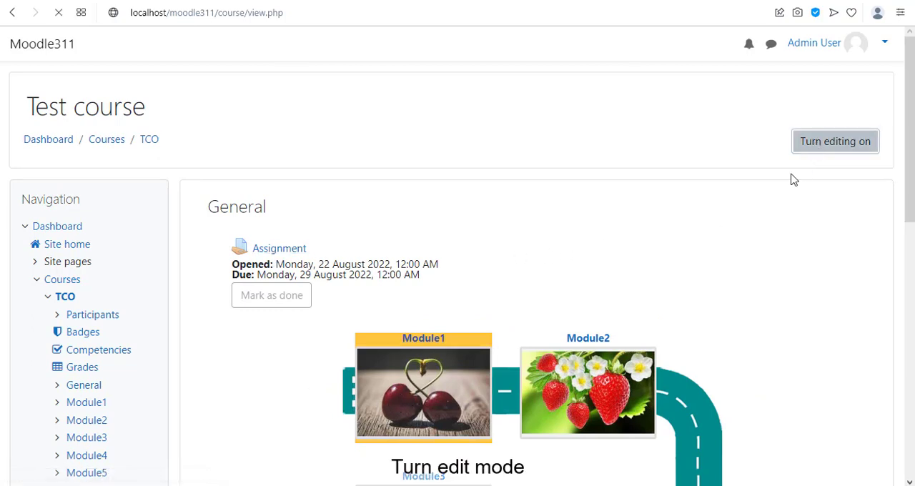
{"action": "left_click", "coordinate": [819, 375]}
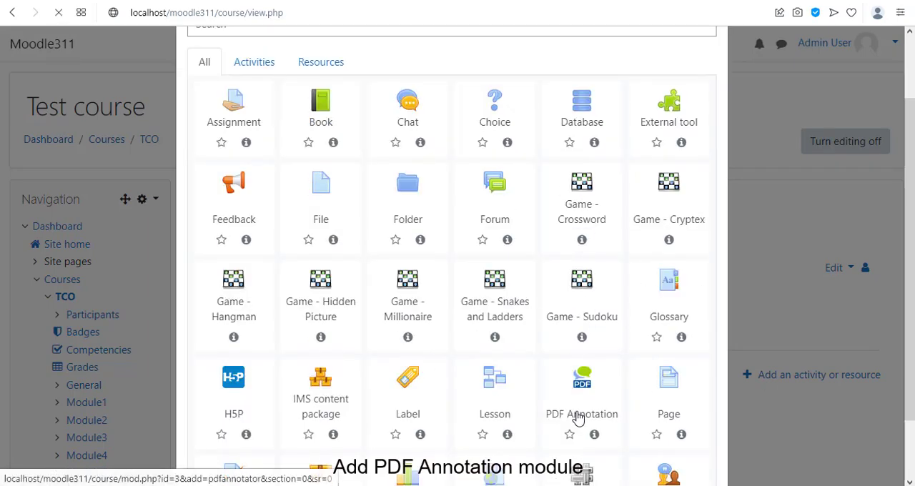
{"action": "left_click", "coordinate": [582, 386]}
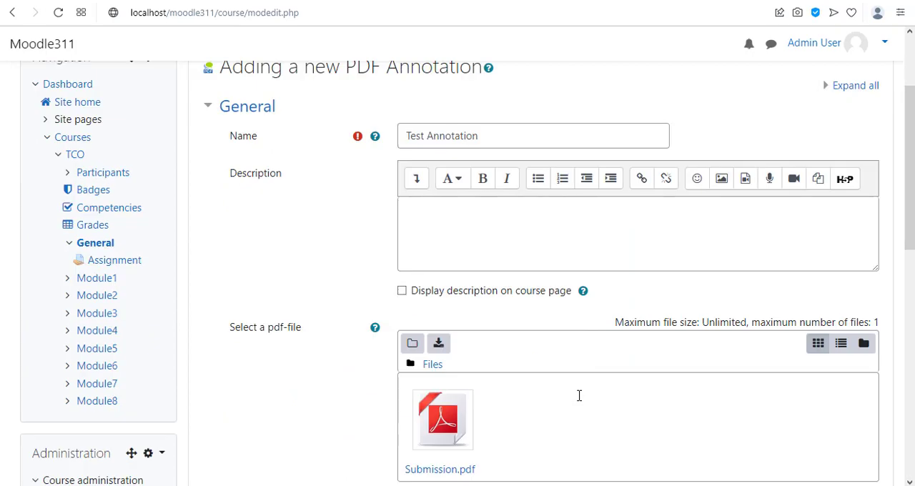
Enable PDF access with comments, personal notes and private comments, then save and return to course
{"action": "scroll", "scroll_direction": "down", "scroll_amount": 3}
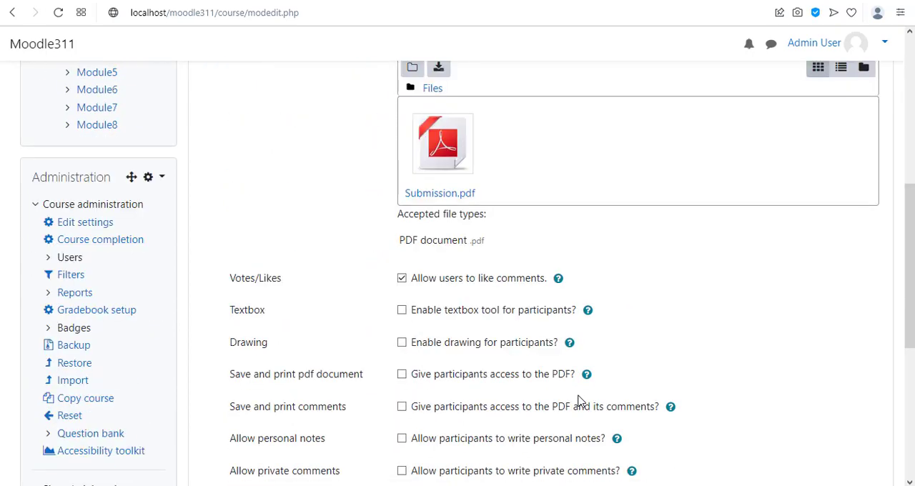
{"action": "scroll", "scroll_direction": "down", "scroll_amount": 3}
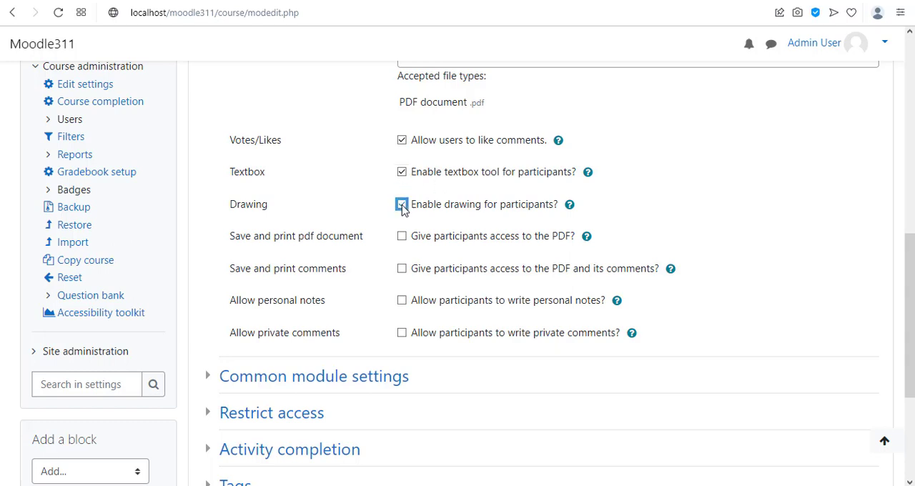
{"action": "left_click", "coordinate": [401, 236]}
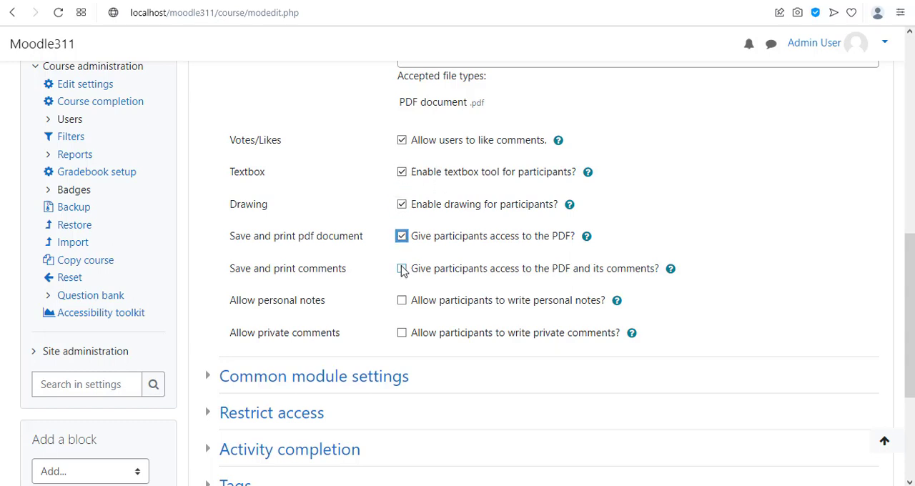
{"action": "left_click", "coordinate": [401, 268]}
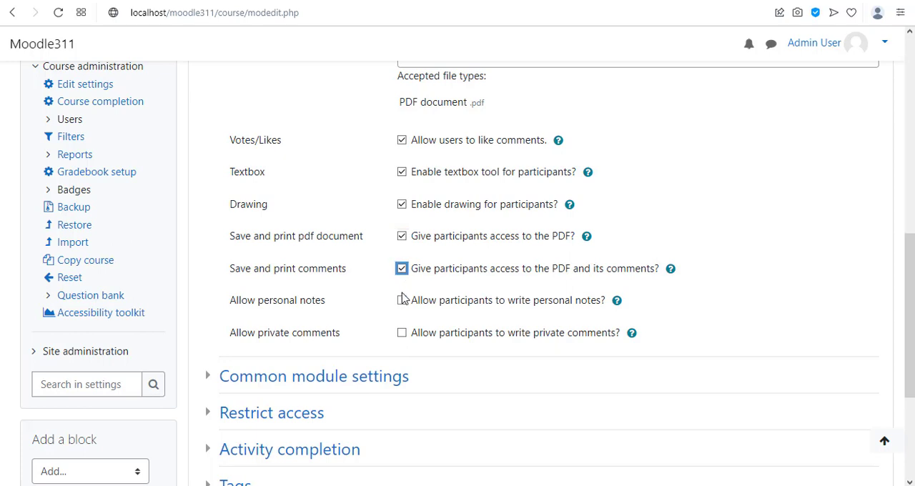
{"action": "left_click", "coordinate": [402, 332]}
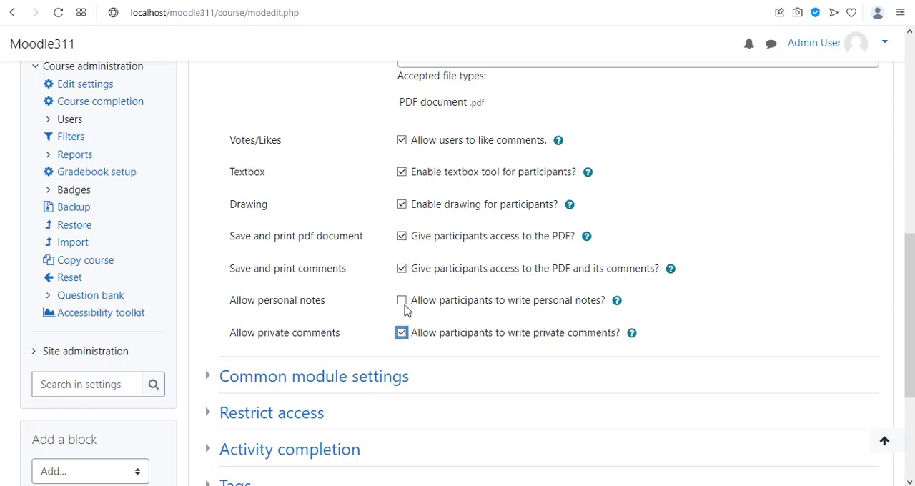
{"action": "left_click", "coordinate": [402, 299]}
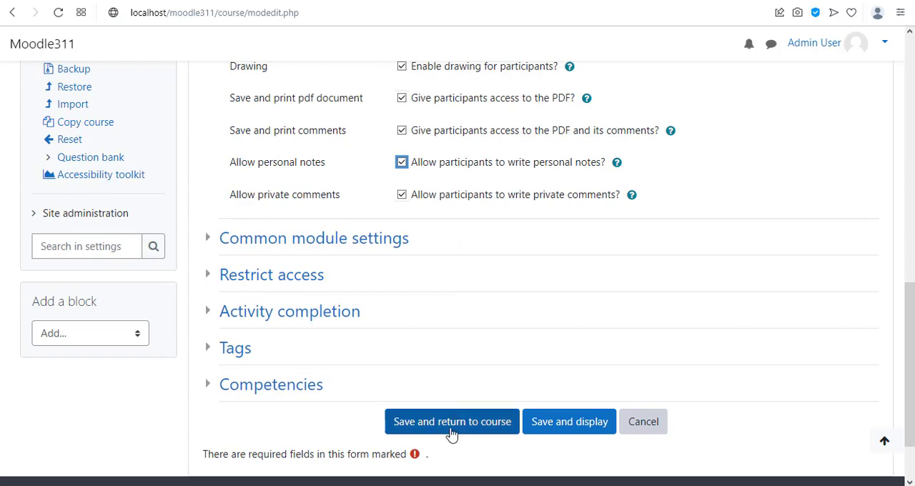
{"action": "left_click", "coordinate": [452, 421]}
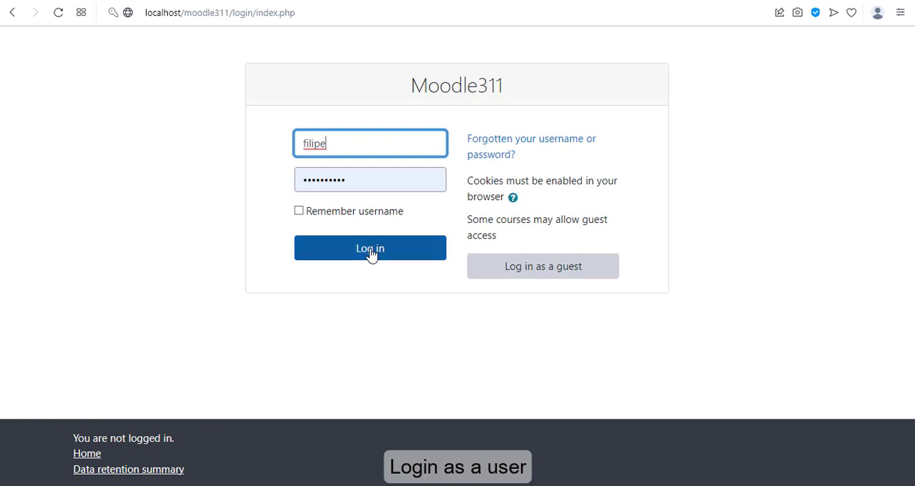
{"action": "left_click", "coordinate": [369, 248]}
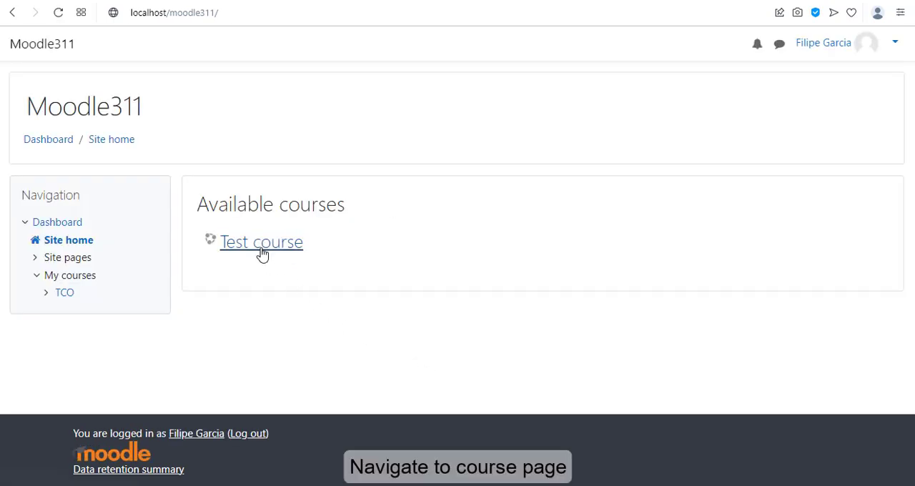
{"action": "left_click", "coordinate": [261, 242]}
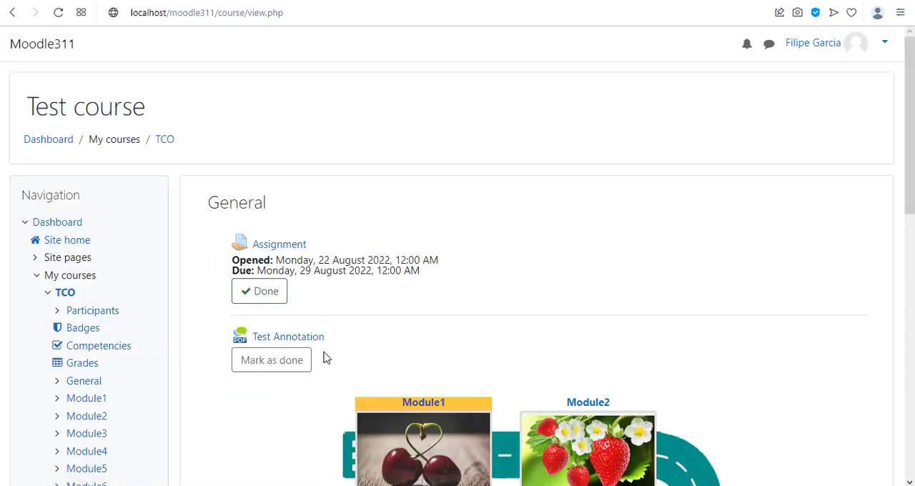
{"action": "left_click", "coordinate": [288, 337]}
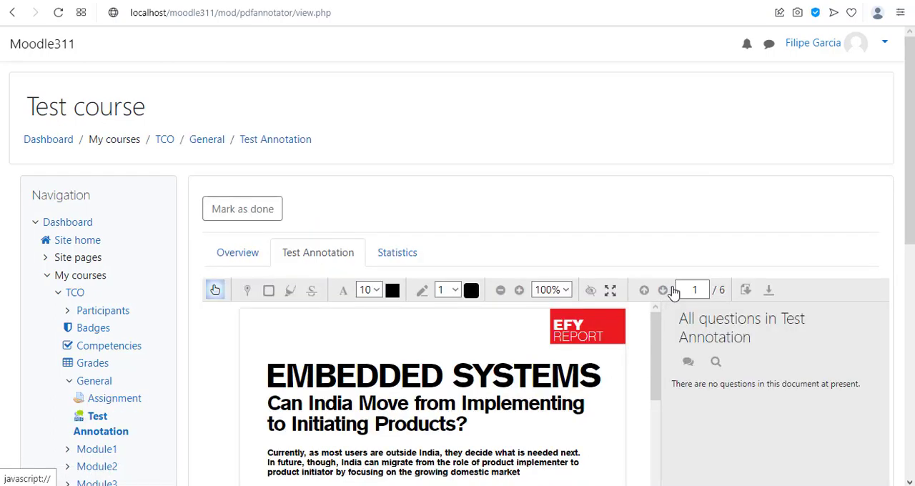
{"action": "mouse_move", "coordinate": [797, 78]}
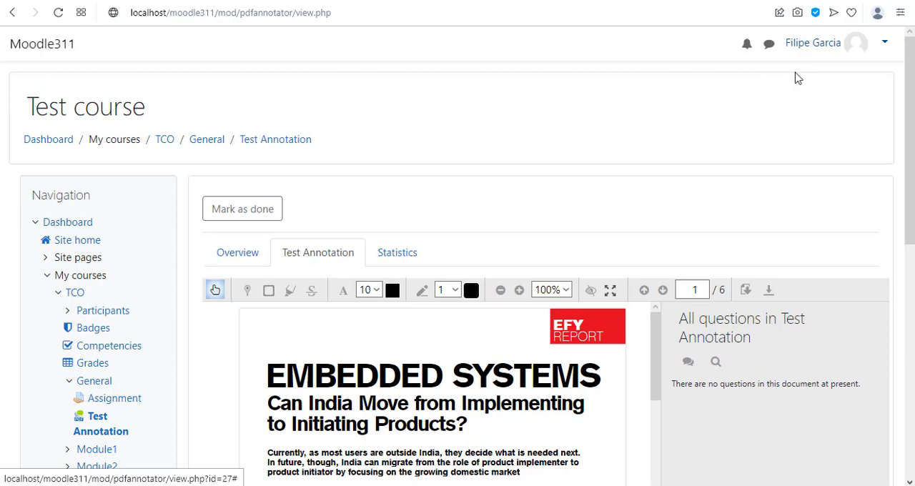
Mark a comment area over the headline, then abandon it in favour of the text tool
{"action": "scroll", "scroll_direction": "down", "scroll_amount": 3}
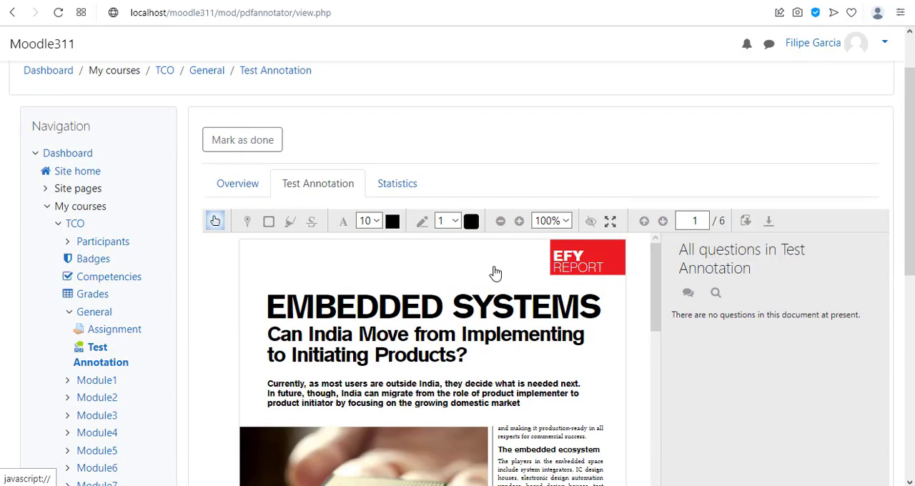
{"action": "mouse_move", "coordinate": [629, 243]}
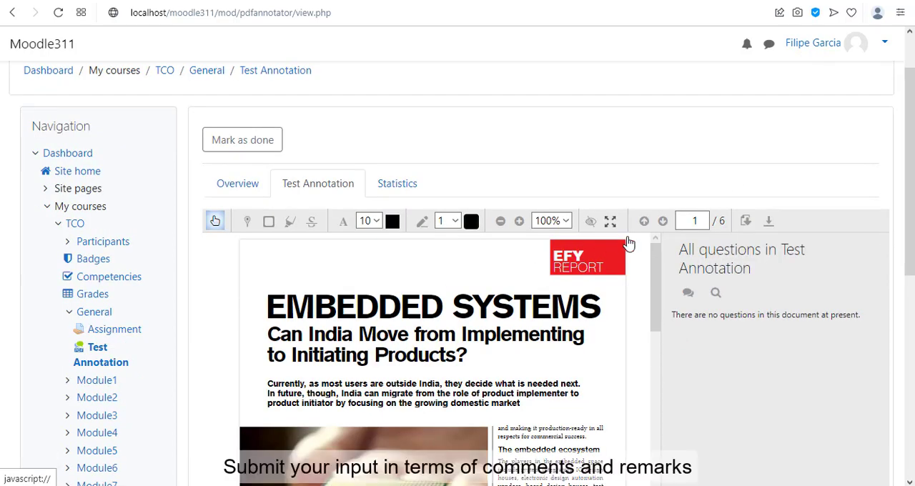
{"action": "left_click", "coordinate": [269, 221]}
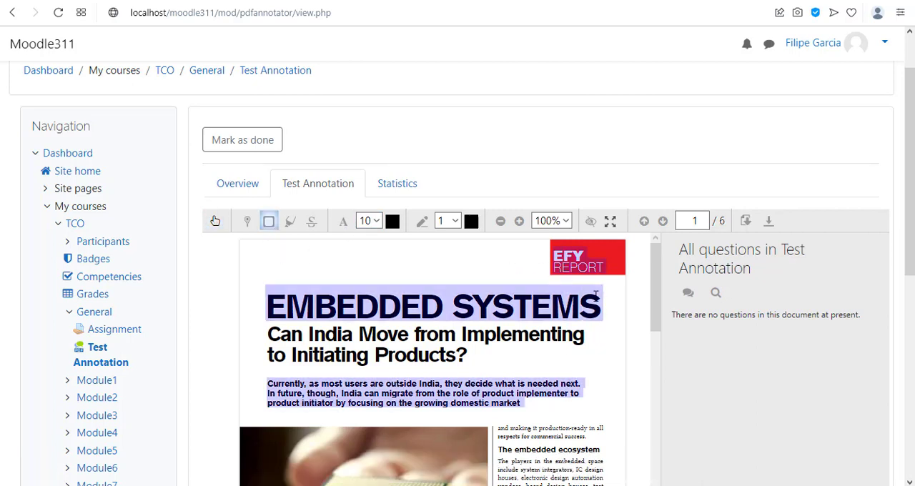
{"action": "left_click_drag", "start_coordinate": [377, 307], "coordinate": [531, 384]}
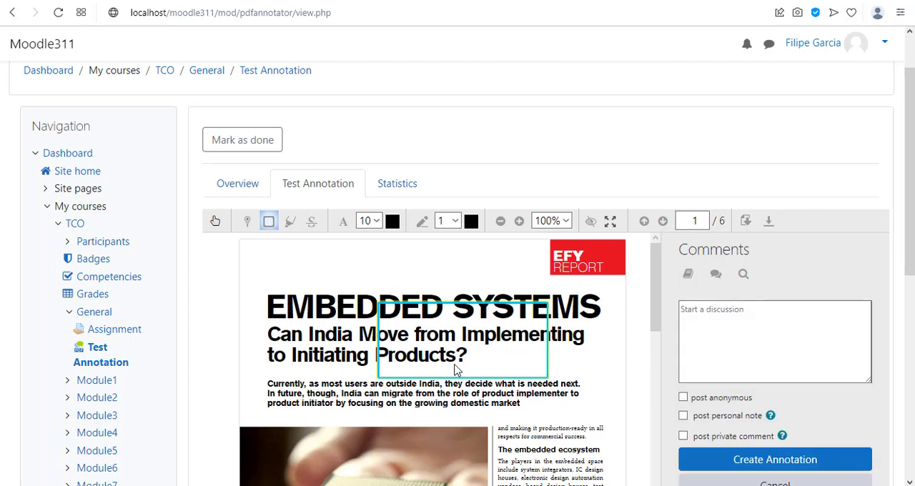
{"action": "left_click", "coordinate": [342, 220]}
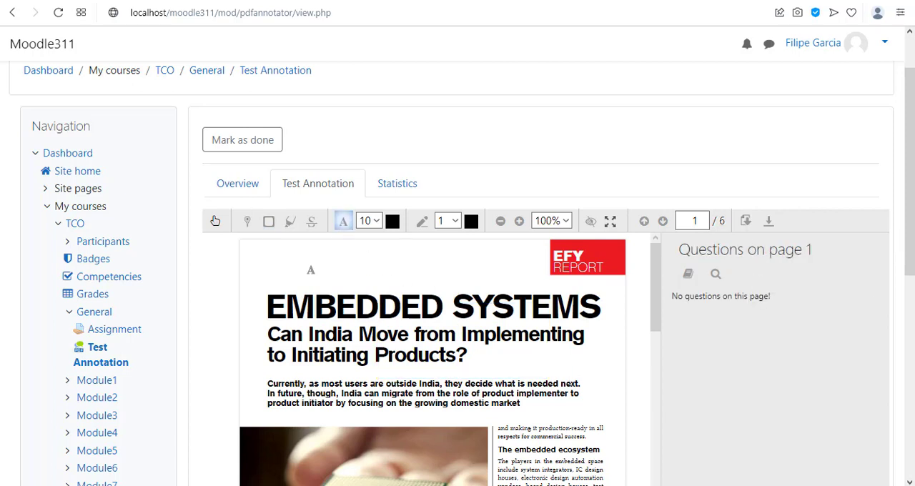
Place a text note reading 'Its working' above the headline
{"action": "left_click", "coordinate": [310, 270]}
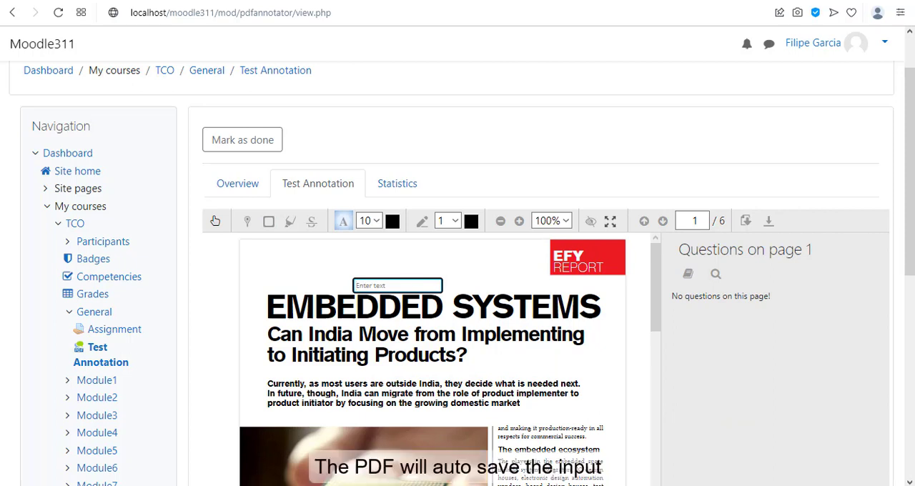
{"action": "type", "text": "ts"}
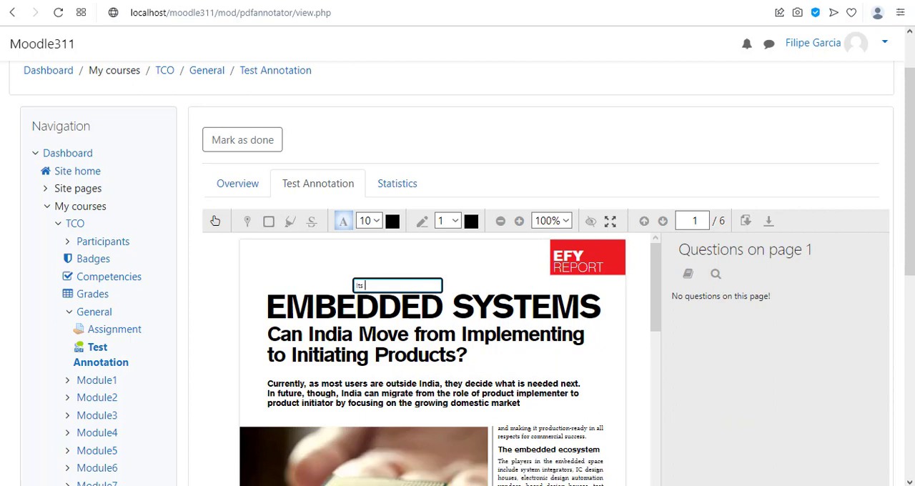
{"action": "type", "text": "Its working"}
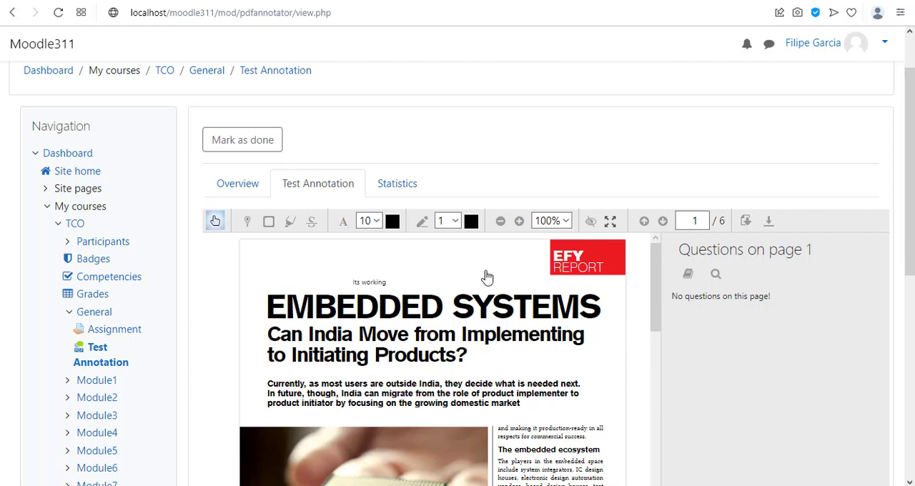
{"action": "mouse_move", "coordinate": [422, 225]}
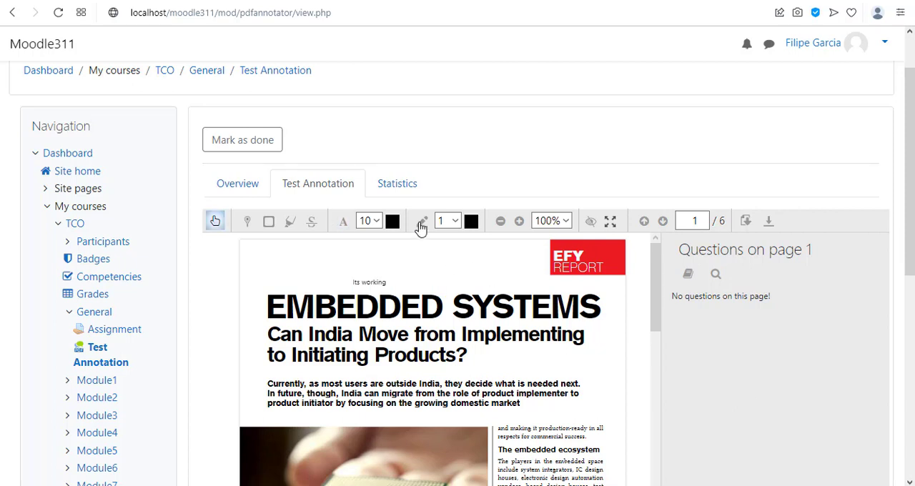
Draw freehand loops above the headline and around the report logo
{"action": "left_click", "coordinate": [422, 220]}
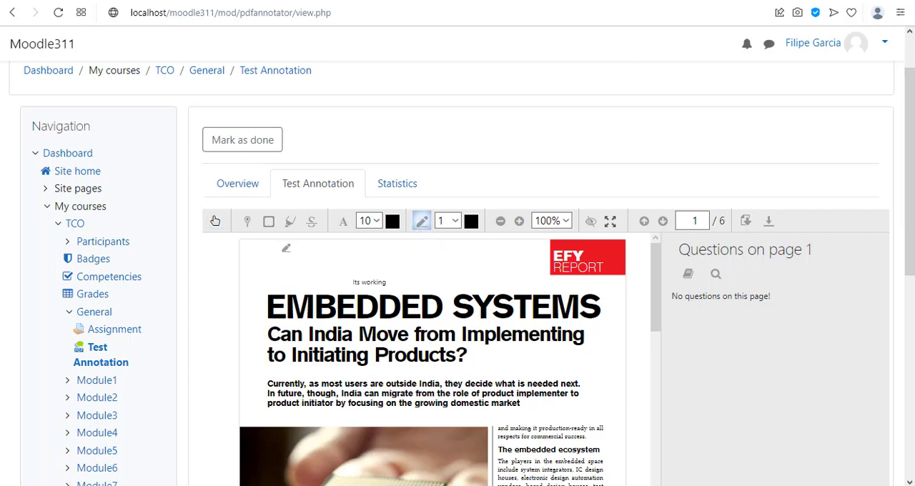
{"action": "left_click_drag", "start_coordinate": [279, 250], "coordinate": [504, 257]}
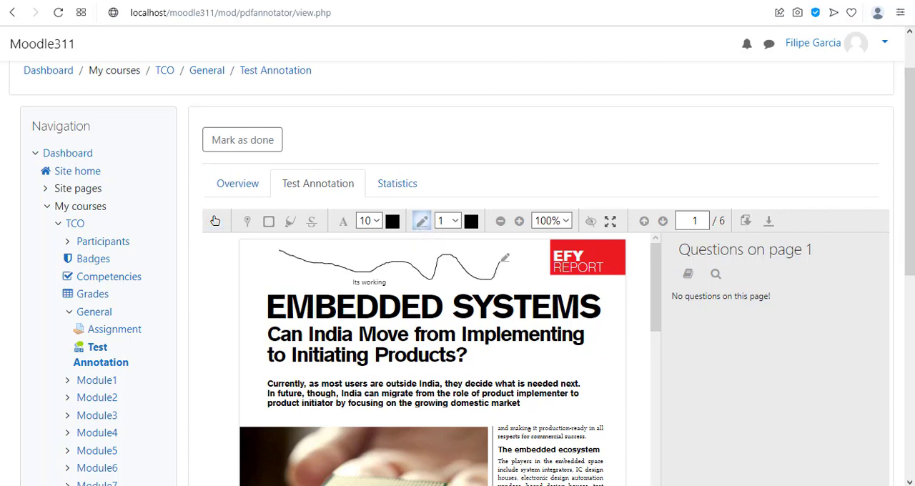
{"action": "left_click_drag", "start_coordinate": [544, 250], "coordinate": [607, 365]}
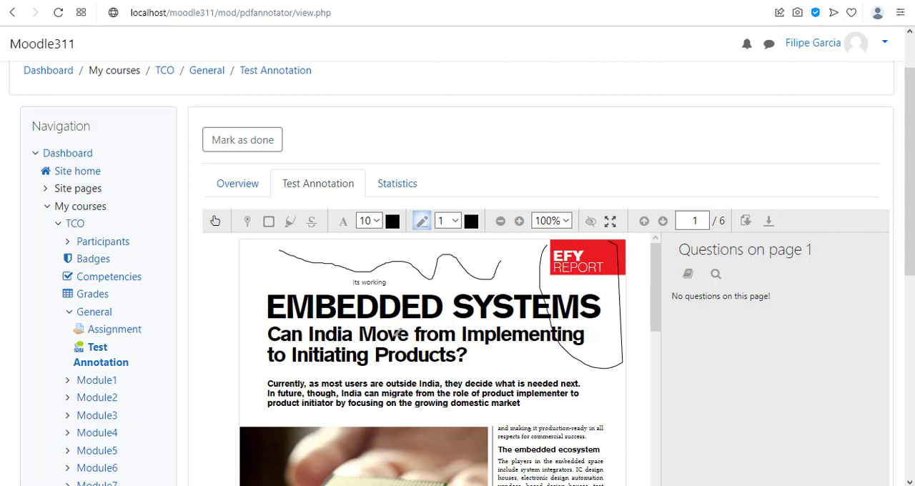
{"action": "scroll", "scroll_direction": "down", "scroll_amount": 3}
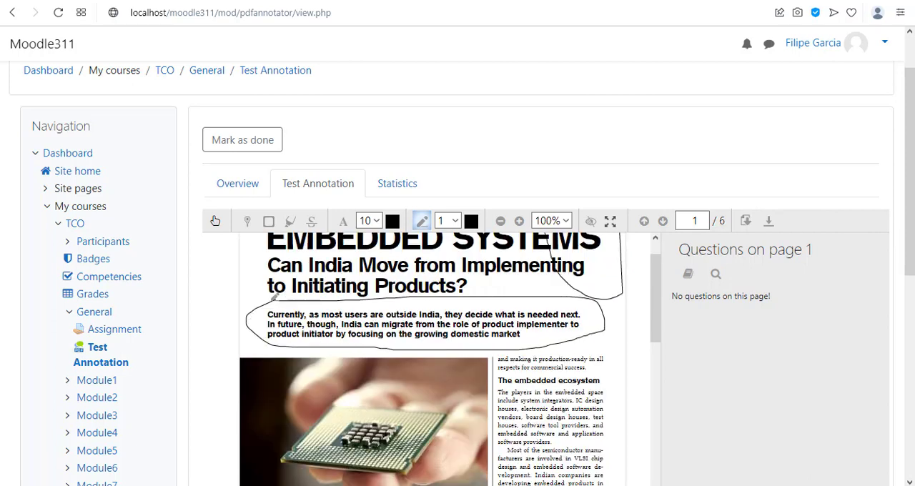
{"action": "scroll", "scroll_direction": "down", "scroll_amount": 3}
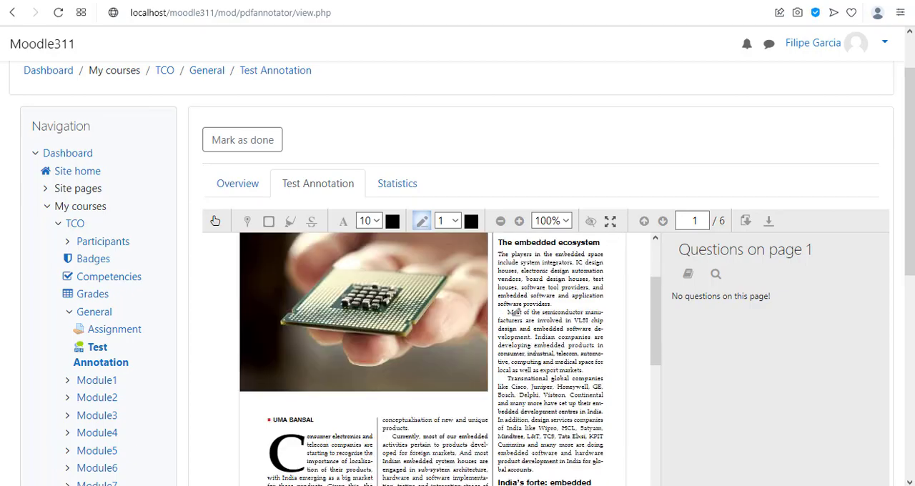
Log out of the student account and sign back in as the administrator
{"action": "left_click", "coordinate": [662, 221]}
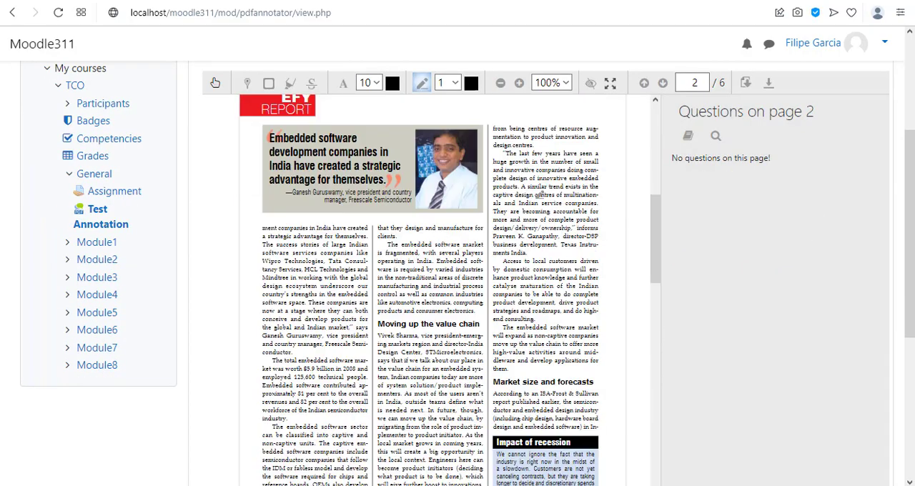
{"action": "scroll", "scroll_direction": "down", "scroll_amount": 3}
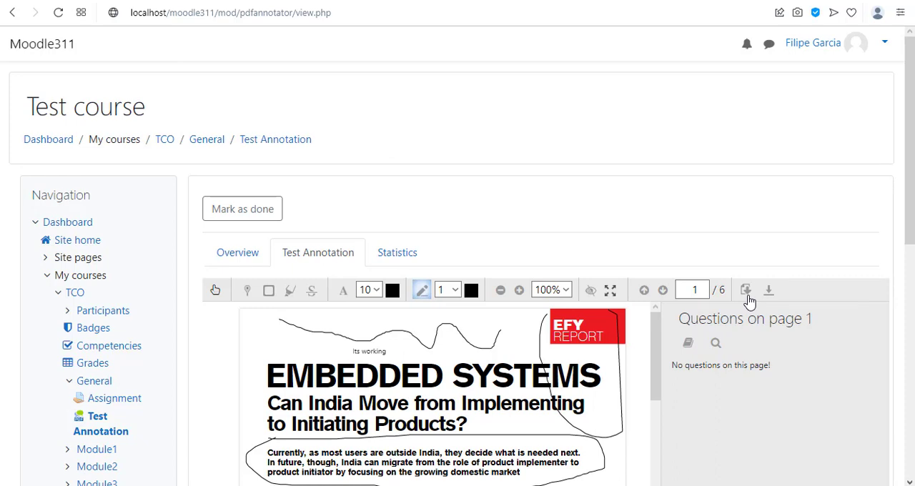
{"action": "mouse_move", "coordinate": [745, 290]}
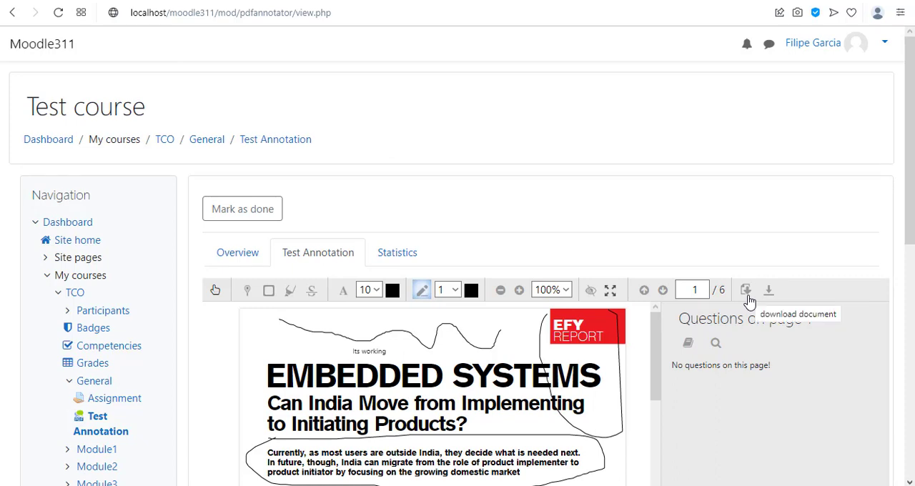
{"action": "left_click", "coordinate": [447, 289]}
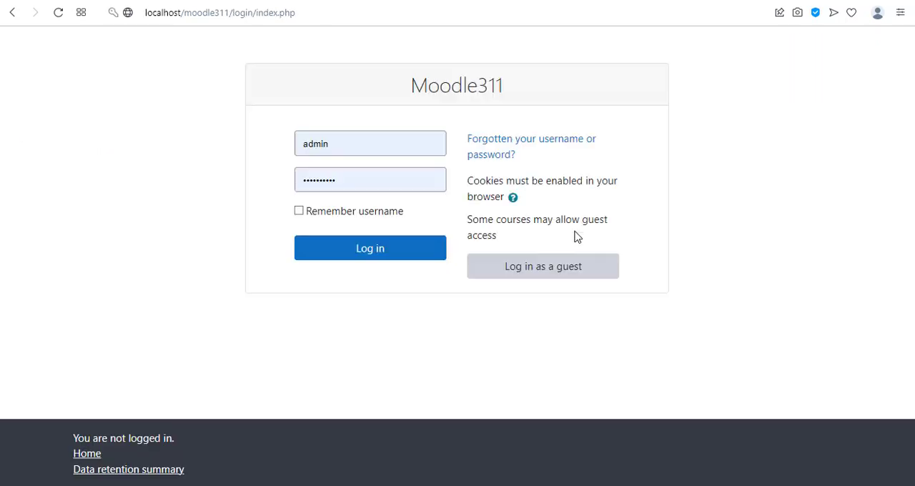
{"action": "left_click", "coordinate": [370, 248]}
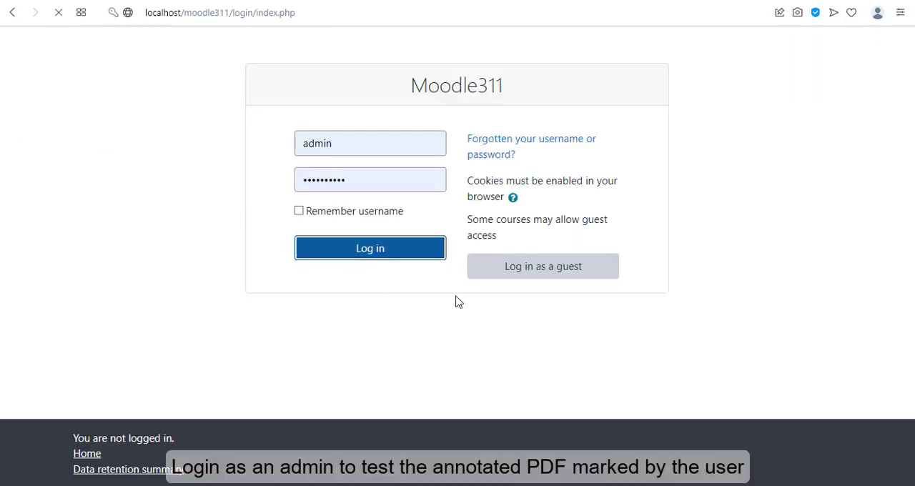
{"action": "left_click", "coordinate": [369, 249]}
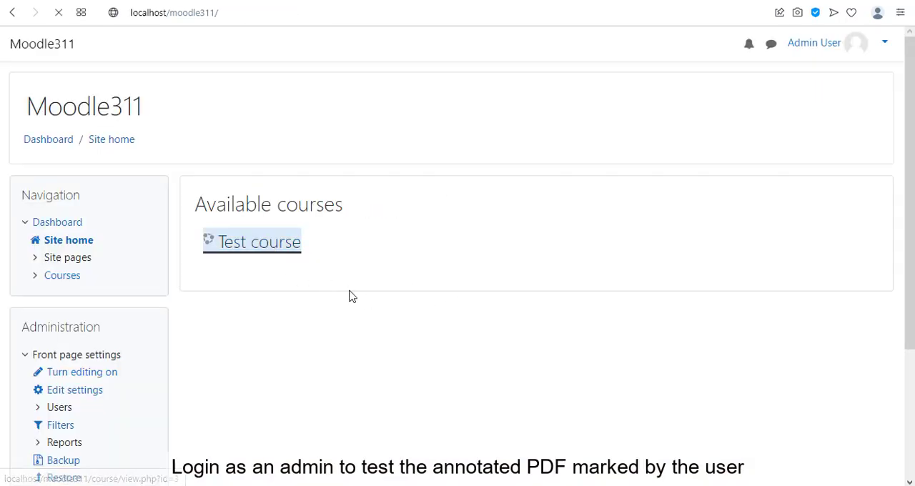